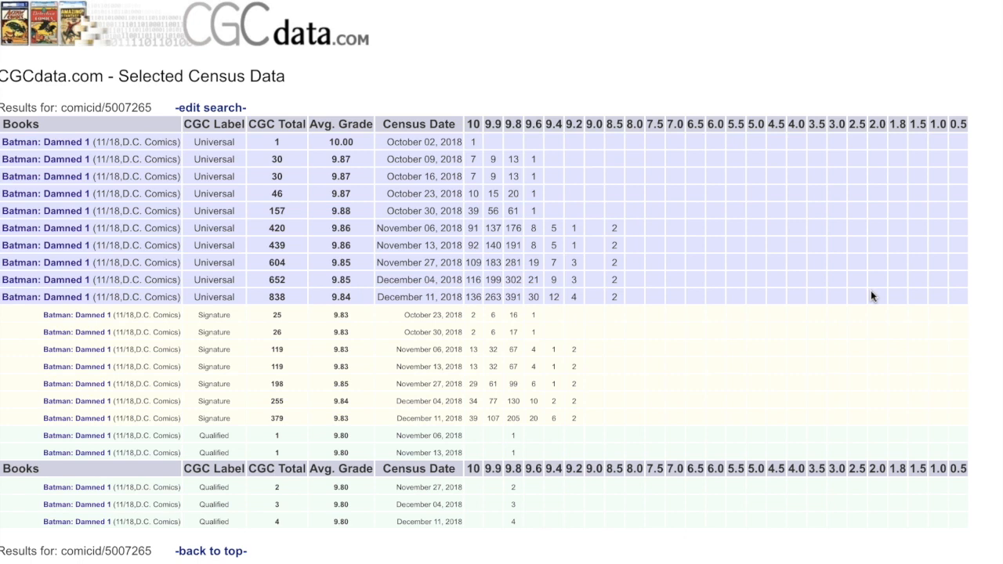
Scroll the CGC 9.9 sales list to the November 2018 sales near $165 beside the monthly average chart.
scroll("down", 3)
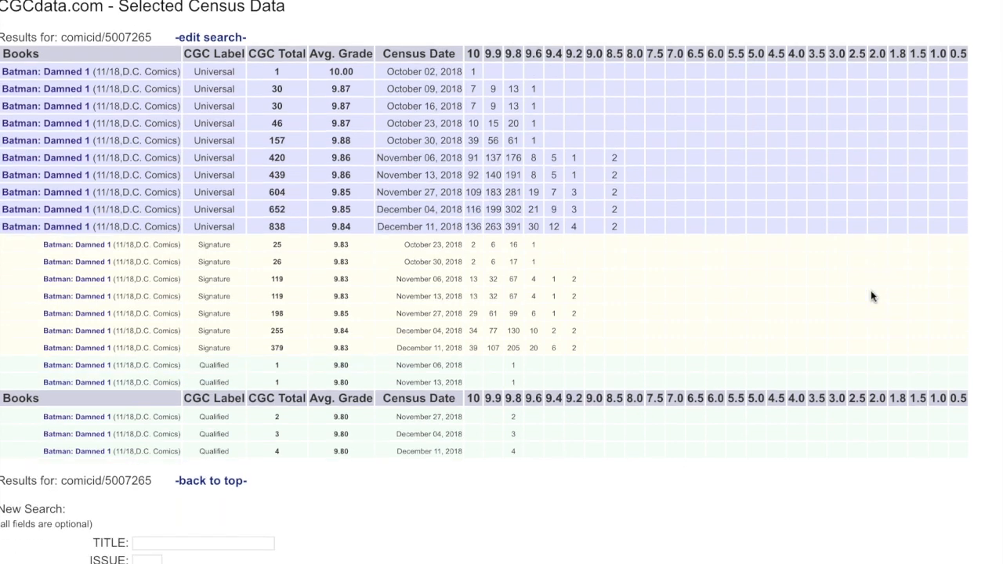
scroll("up", 3)
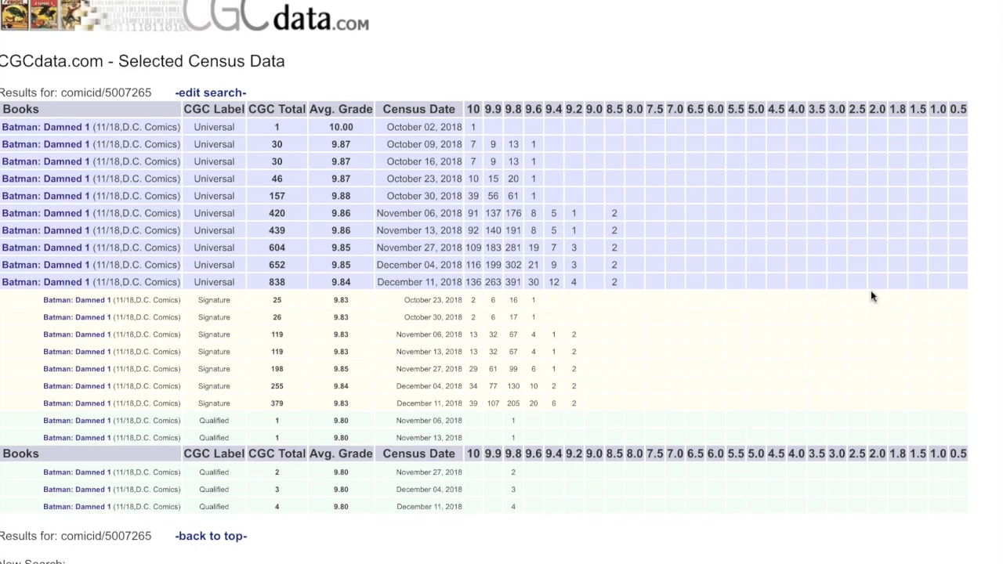
mouse_move(878, 286)
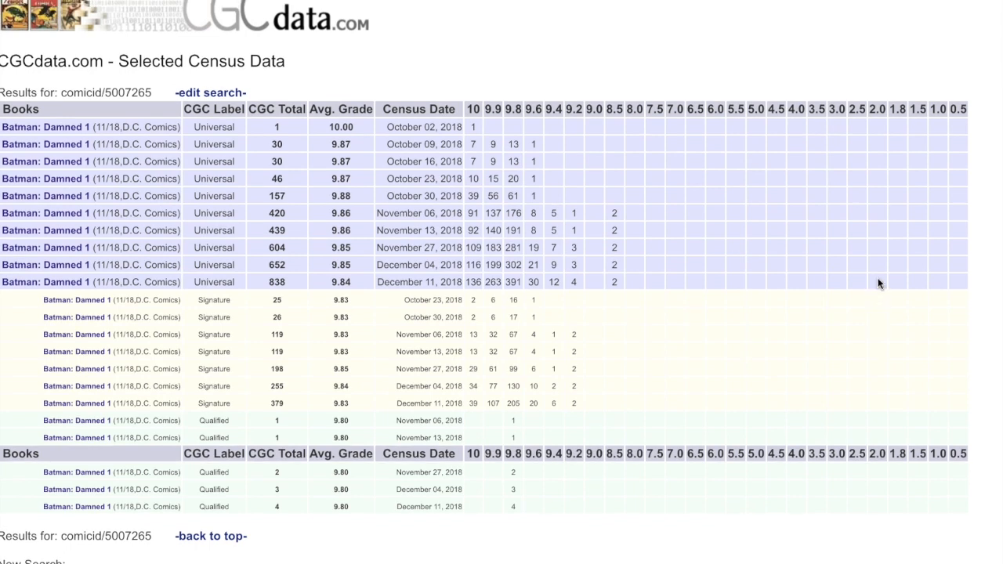
mouse_move(511, 160)
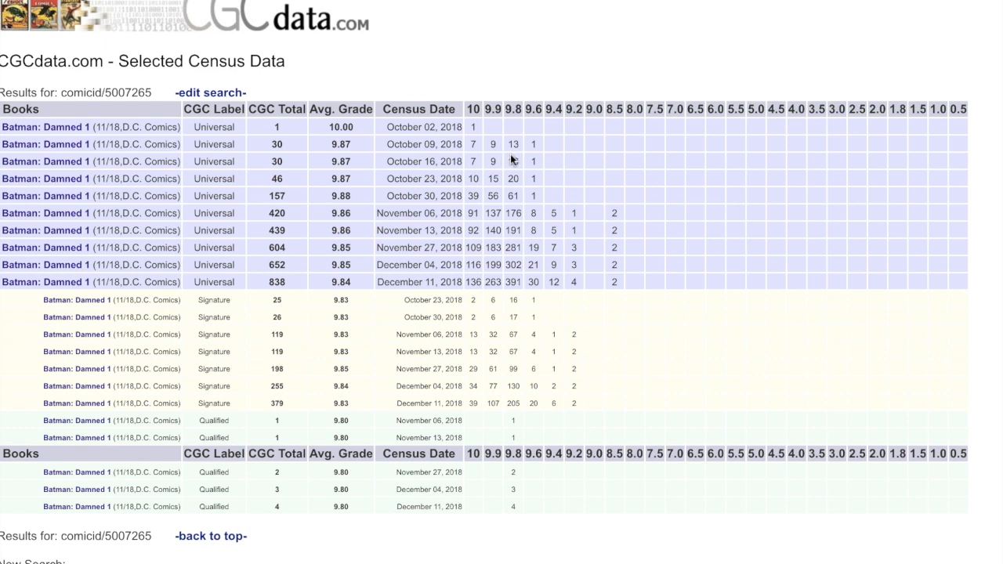
mouse_move(467, 144)
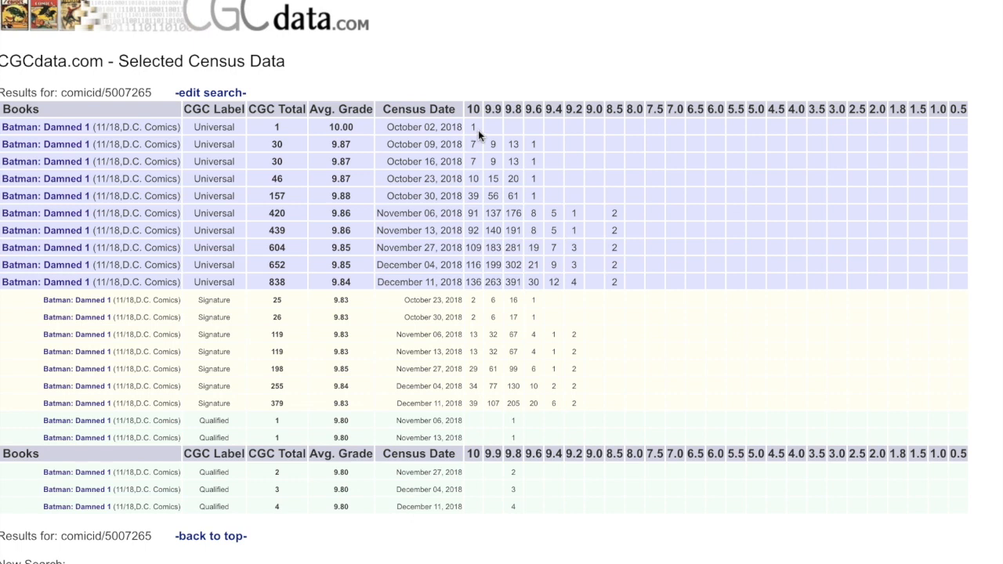
mouse_move(445, 137)
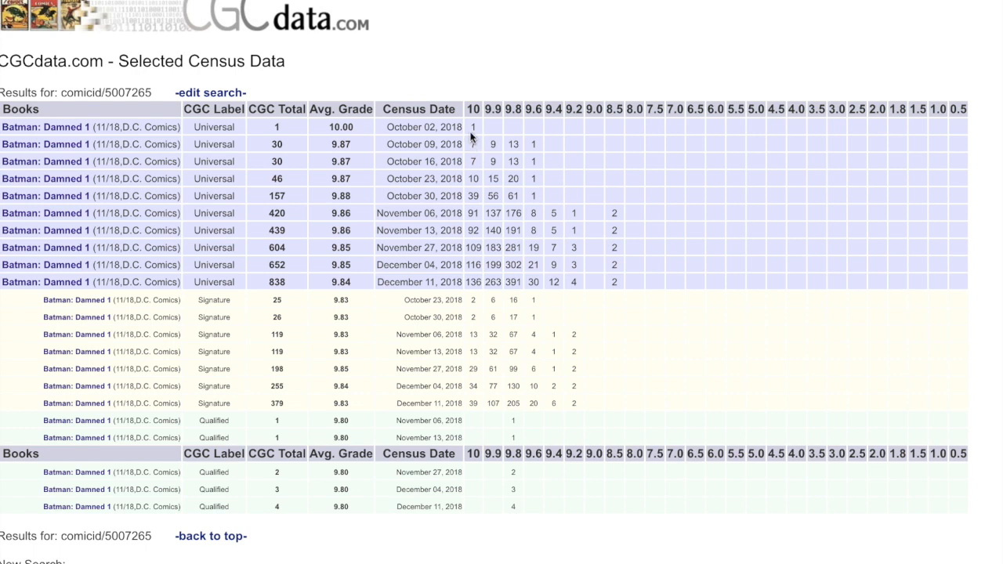
mouse_move(436, 295)
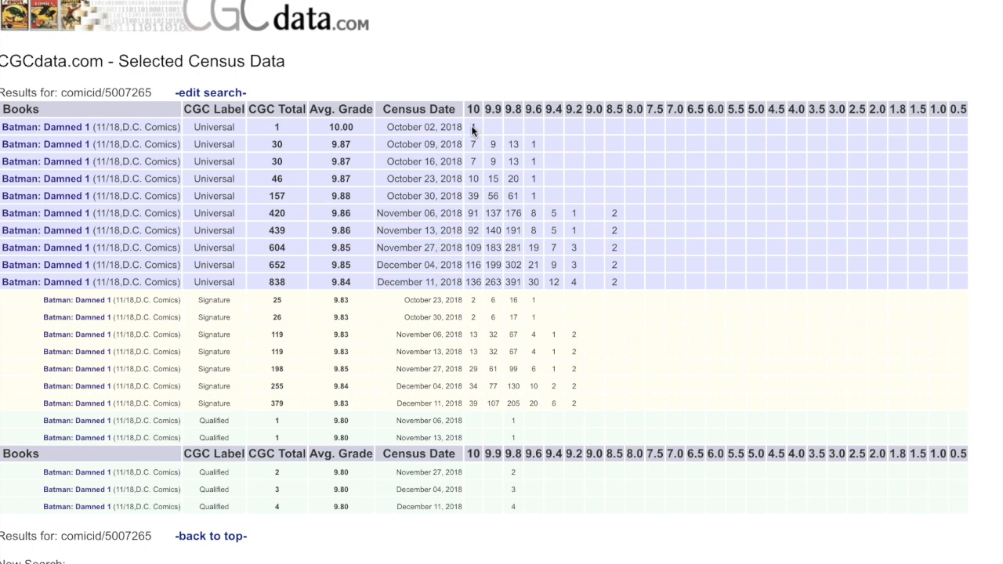
mouse_move(485, 297)
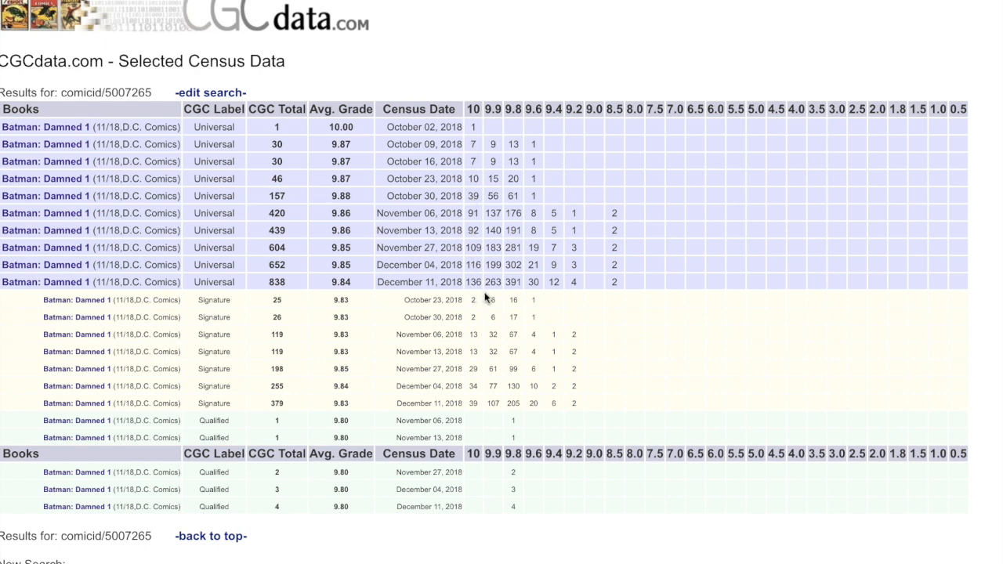
mouse_move(493, 295)
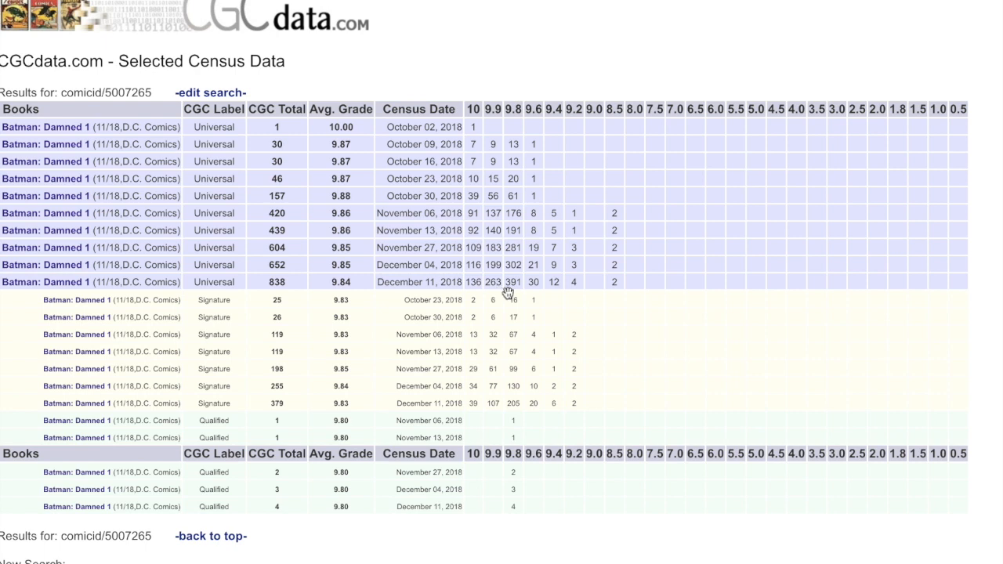
mouse_move(567, 295)
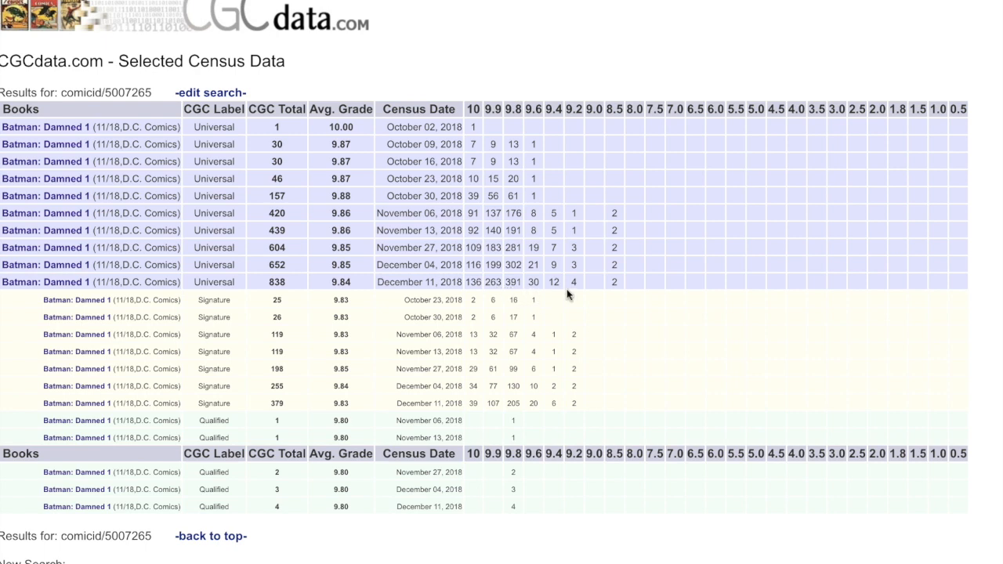
mouse_move(627, 295)
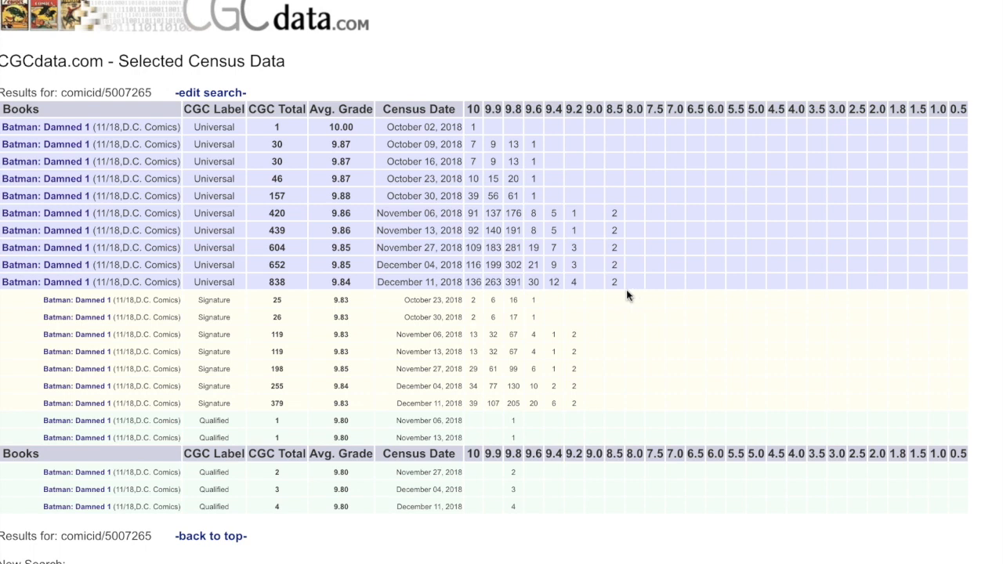
mouse_move(483, 276)
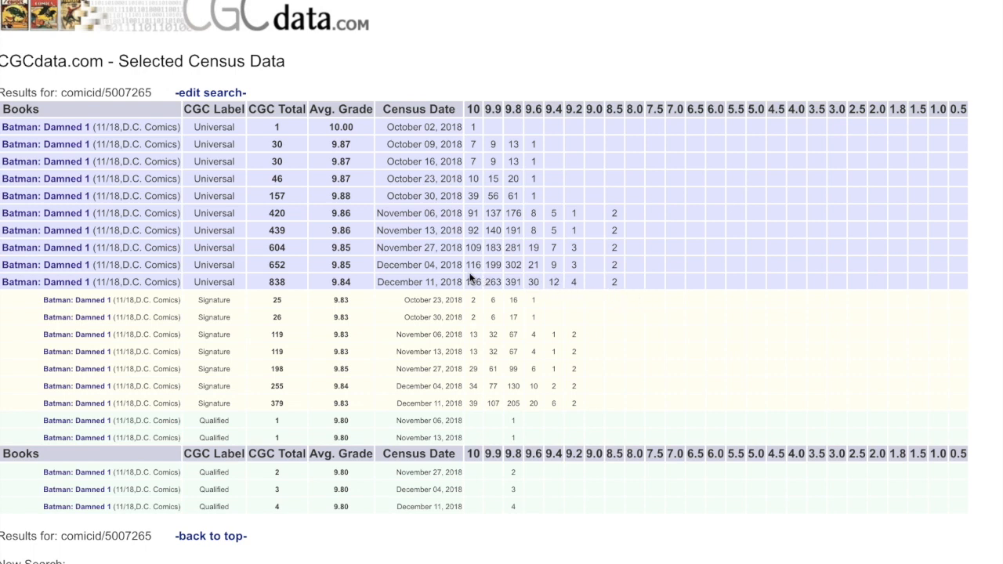
mouse_move(472, 376)
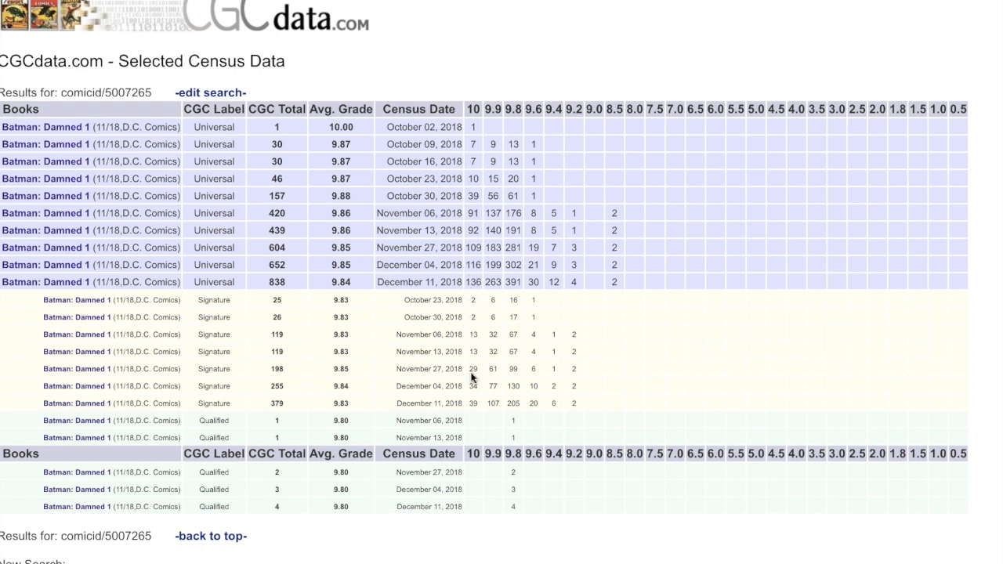
mouse_move(474, 414)
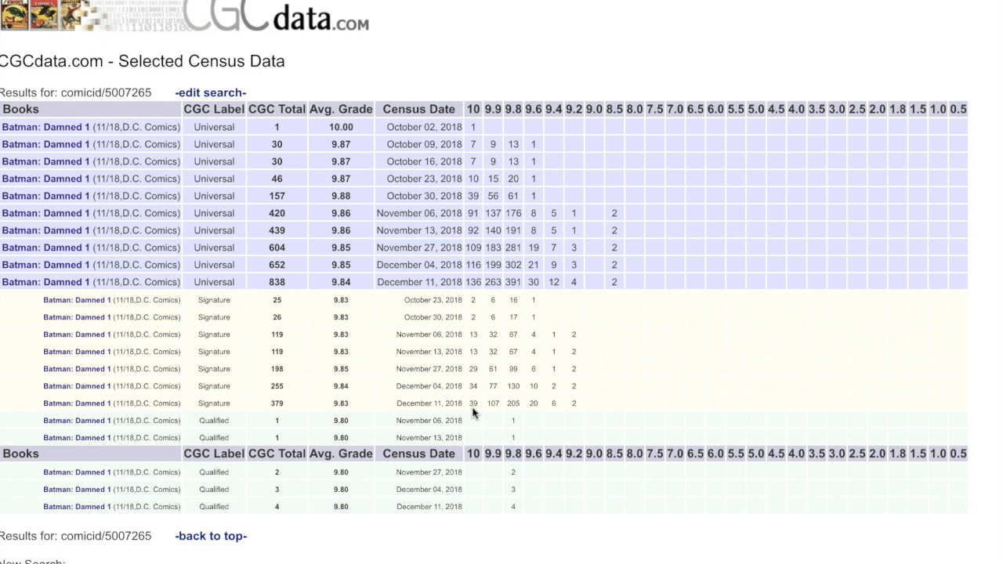
mouse_move(473, 398)
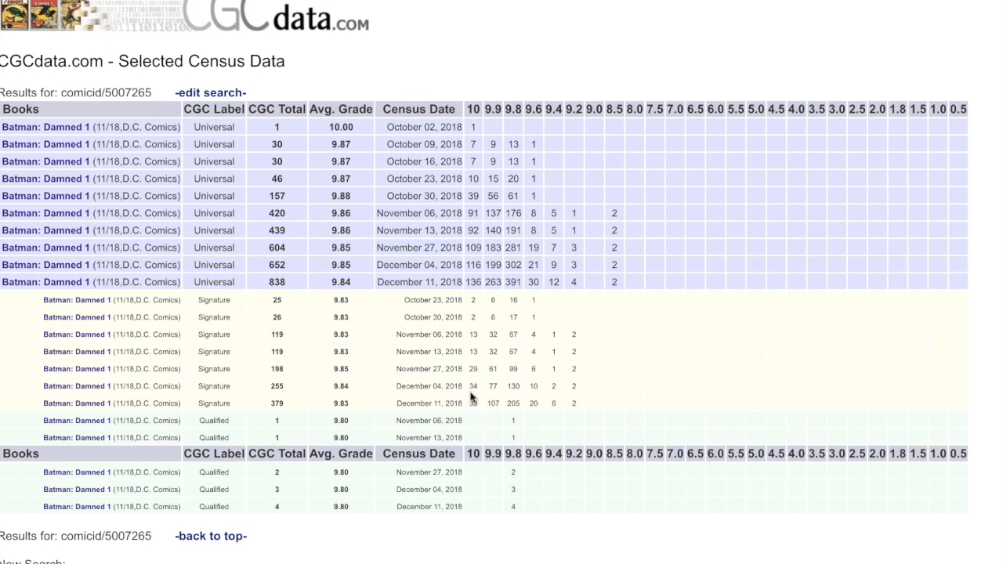
mouse_move(470, 296)
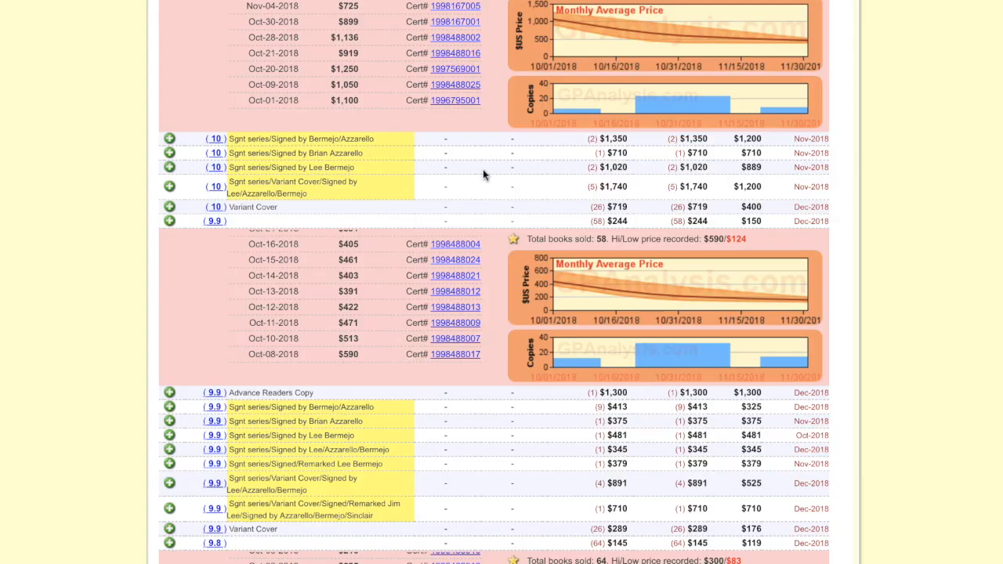
mouse_move(455, 260)
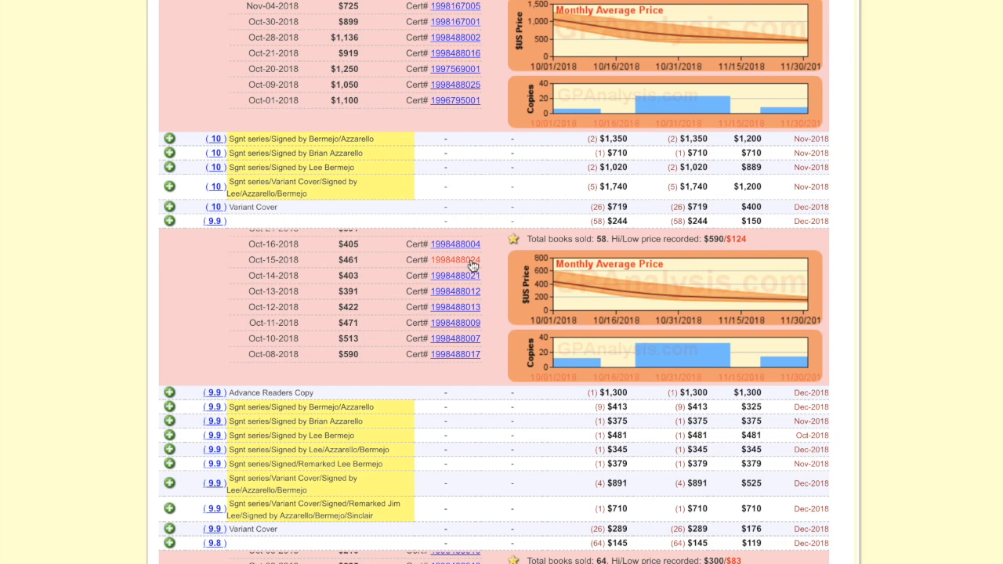
mouse_move(467, 265)
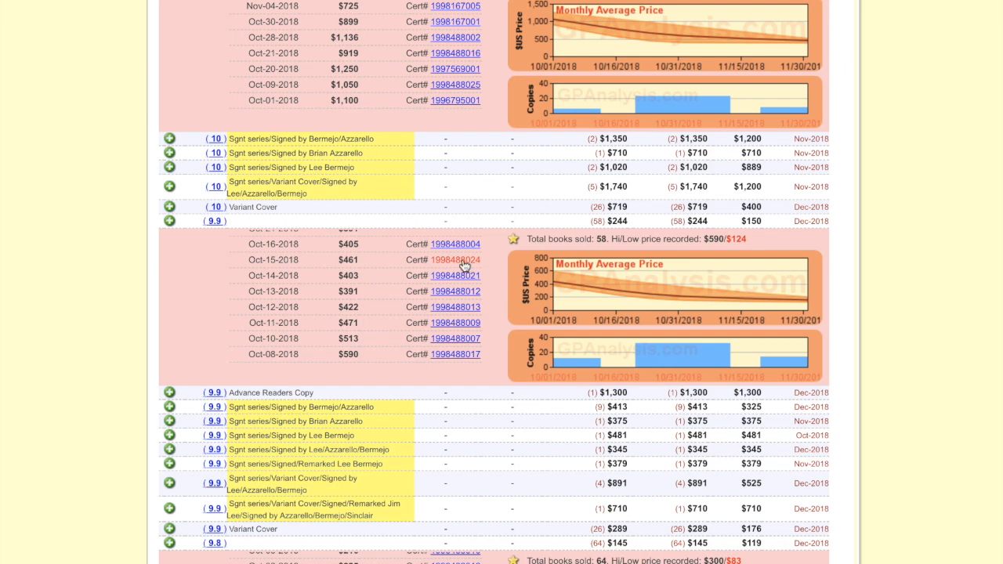
scroll("up", 3)
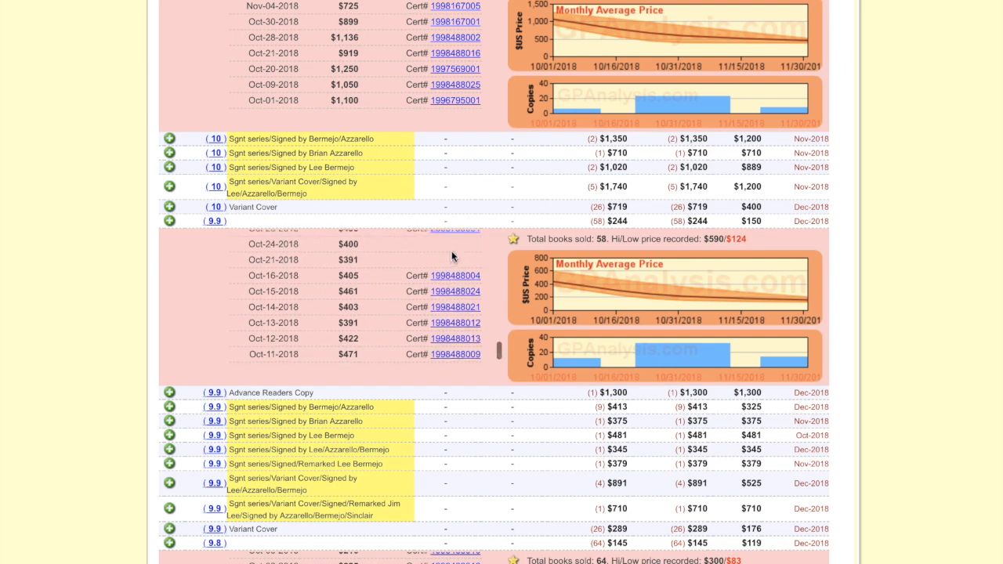
scroll("down", 3)
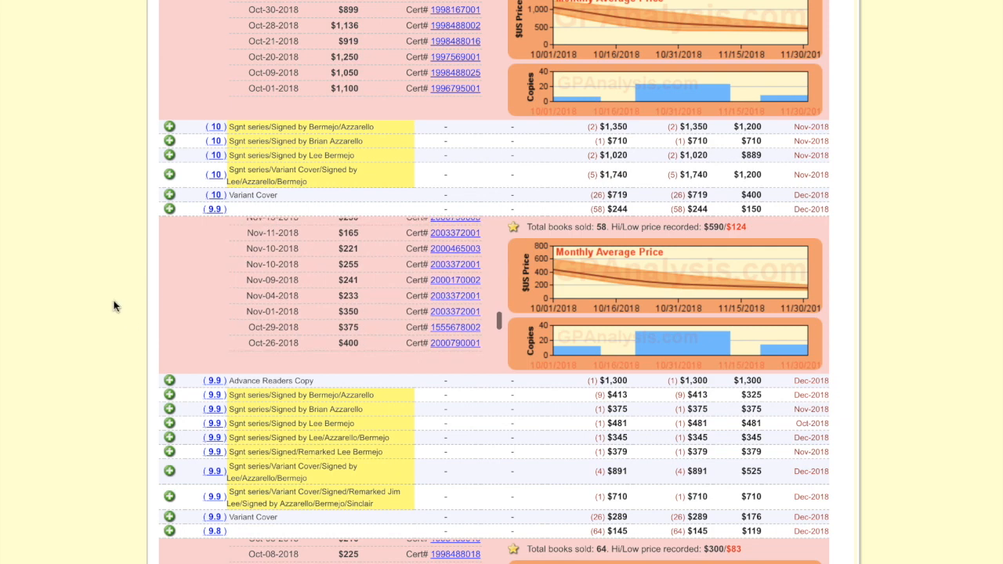
scroll("up", 3)
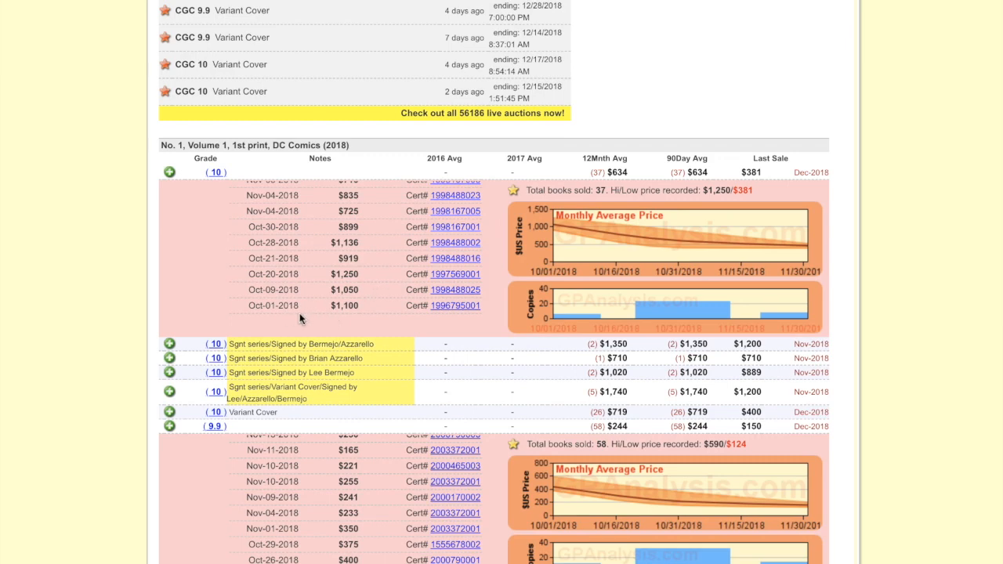
mouse_move(364, 314)
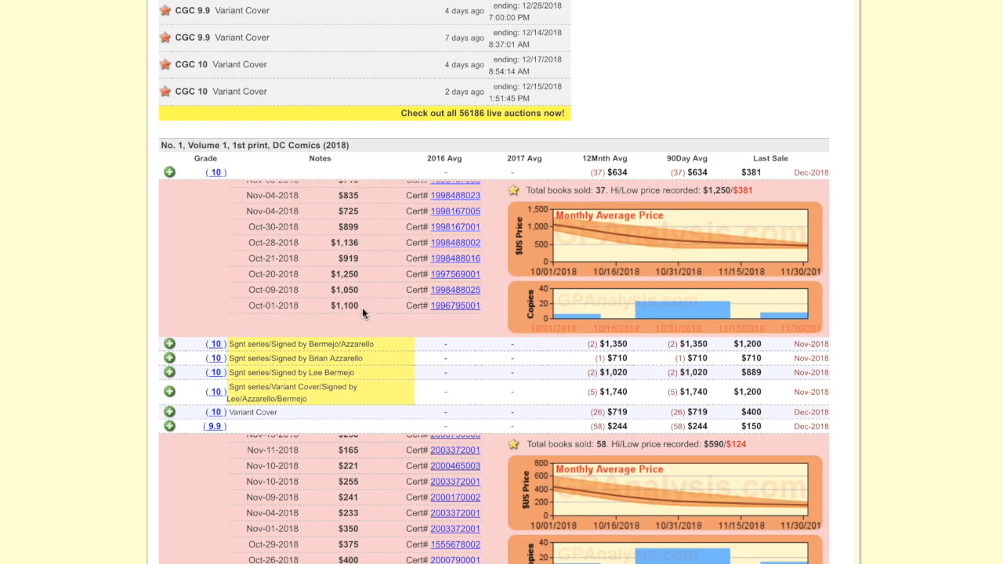
mouse_move(367, 320)
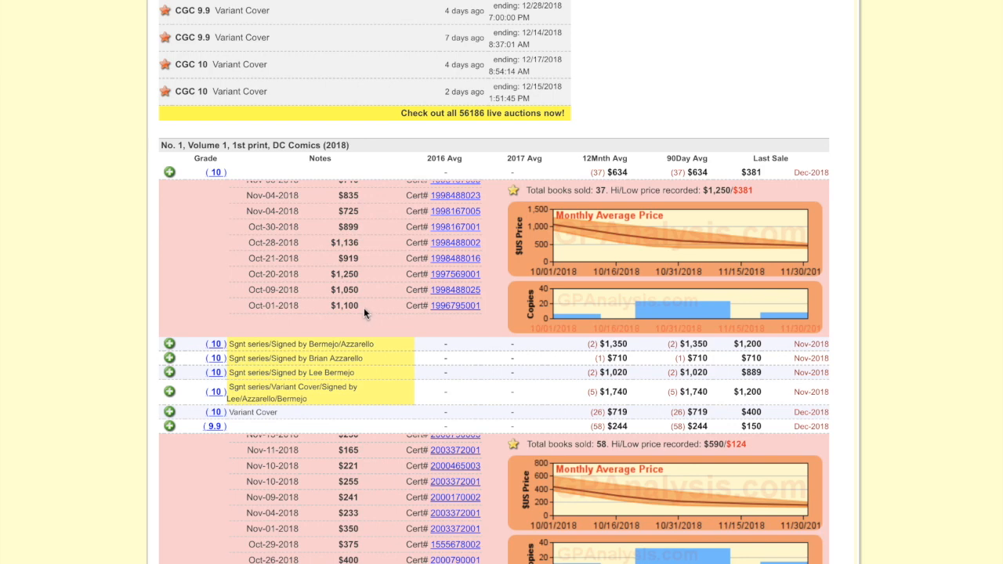
mouse_move(360, 249)
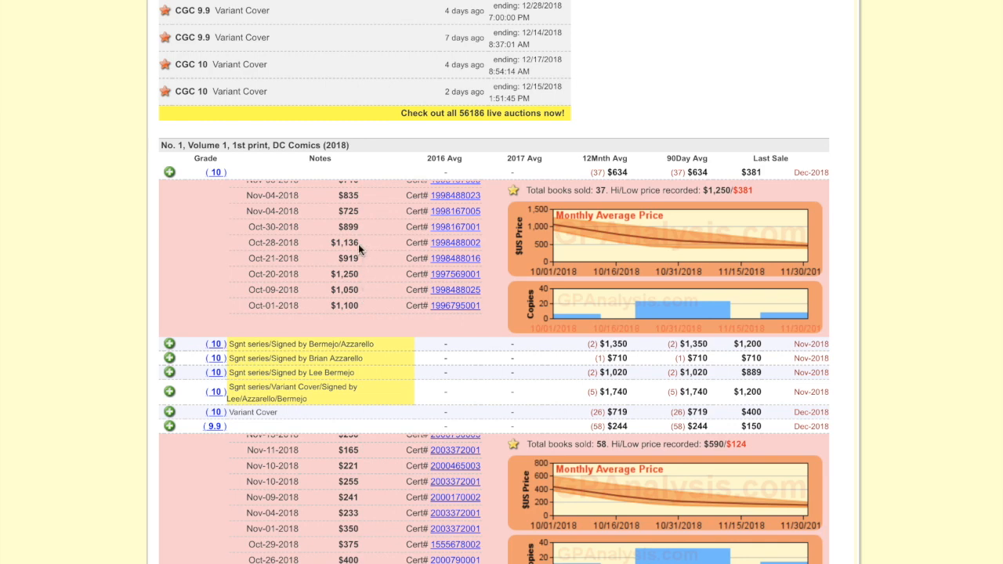
mouse_move(358, 276)
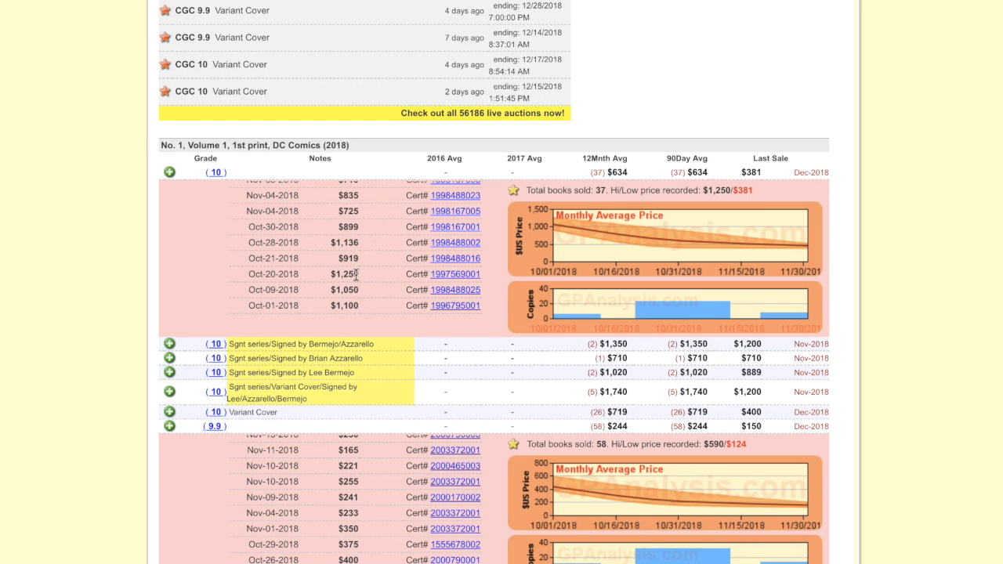
mouse_move(343, 257)
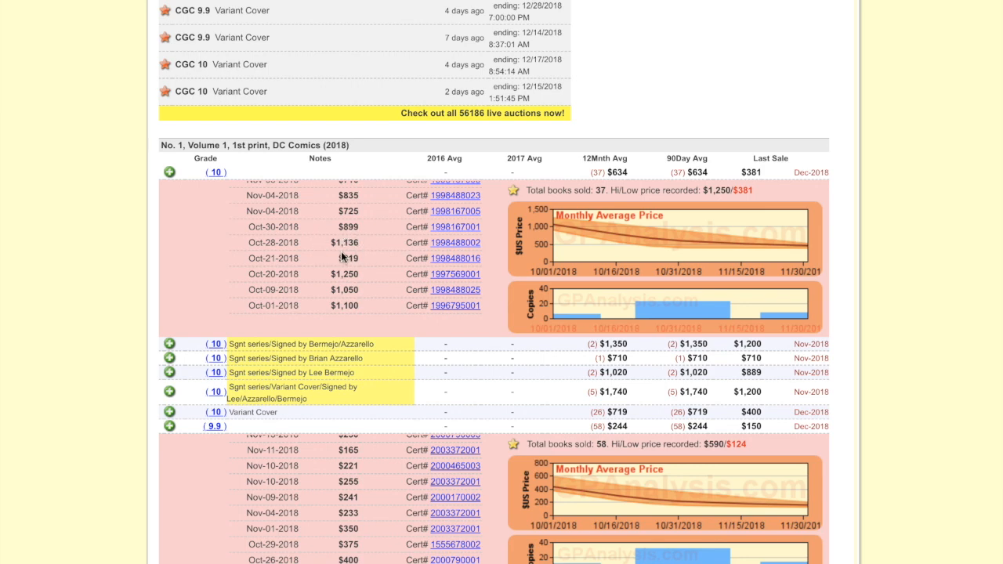
mouse_move(368, 247)
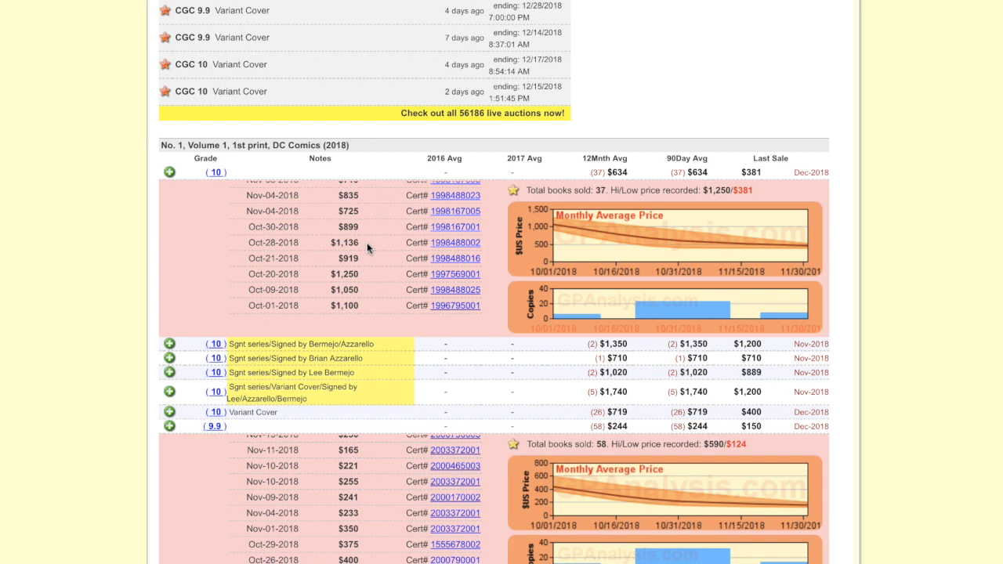
mouse_move(341, 259)
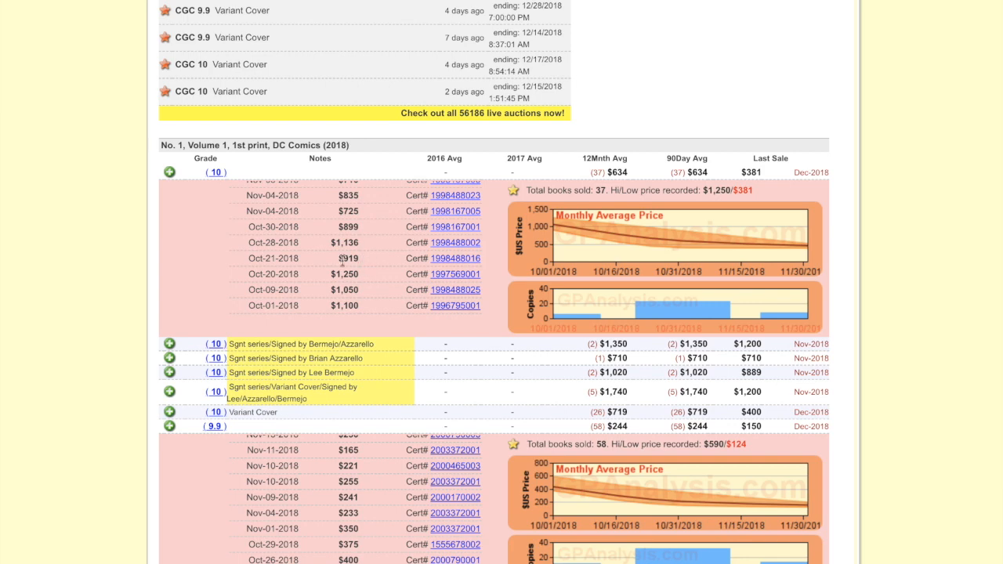
mouse_move(364, 268)
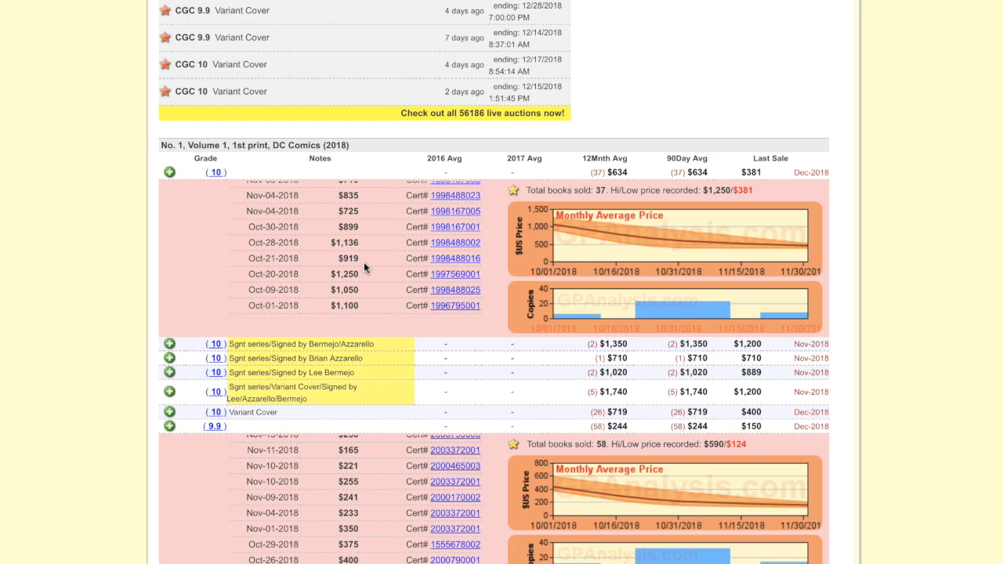
Scroll the CGC 10 sales list through December back to October 2018 sales up to $1,250.
scroll("up", 3)
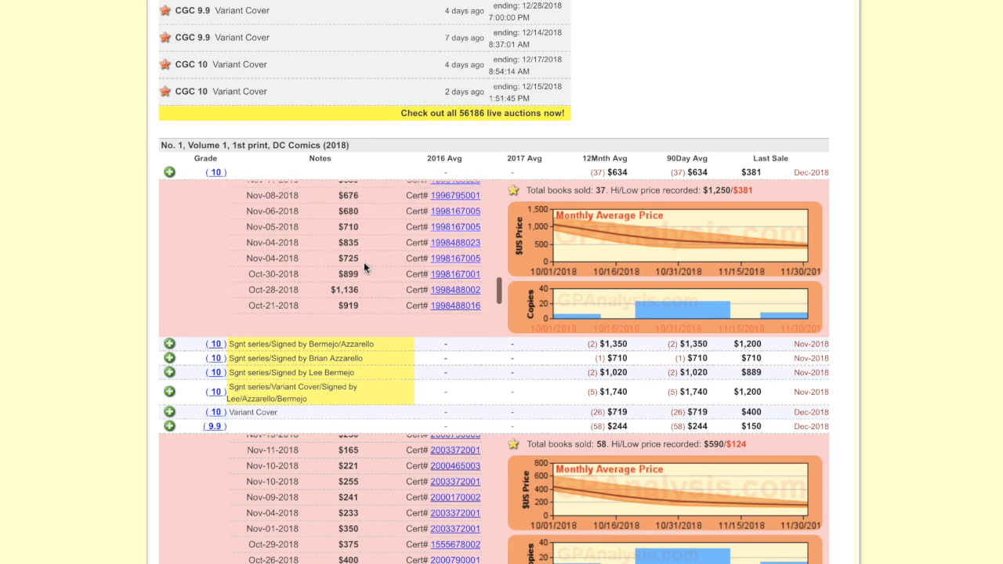
scroll("up", 3)
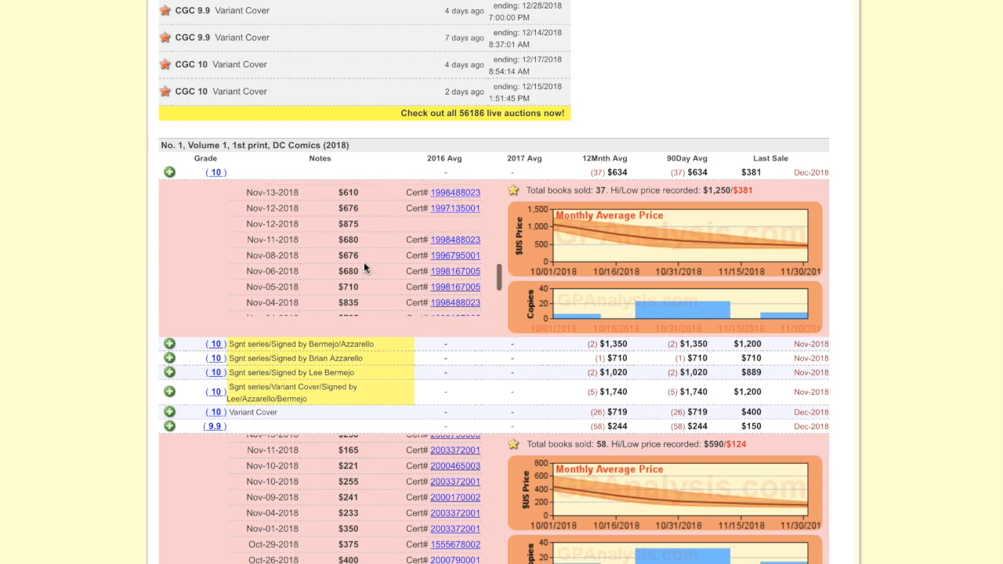
scroll("up", 3)
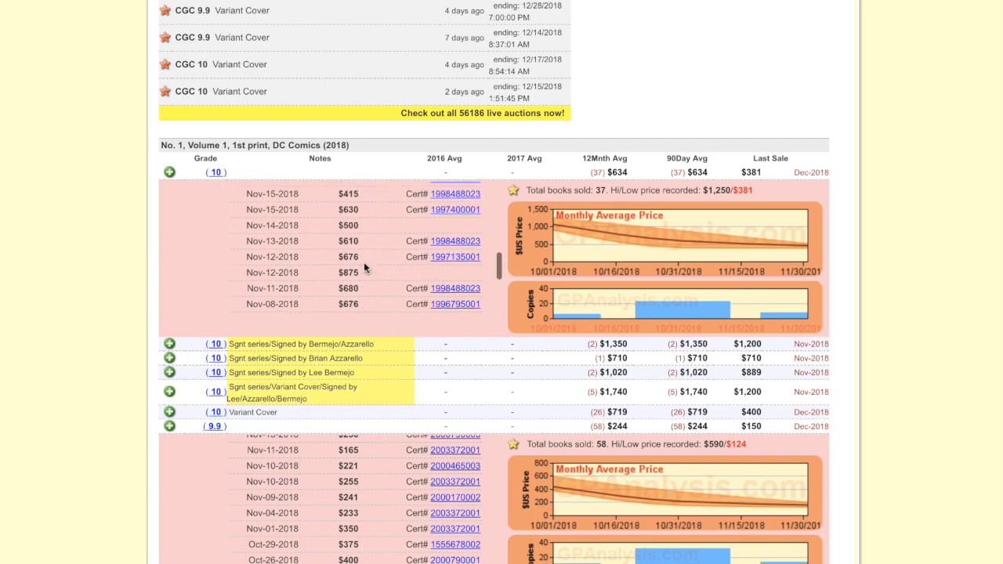
scroll("up", 3)
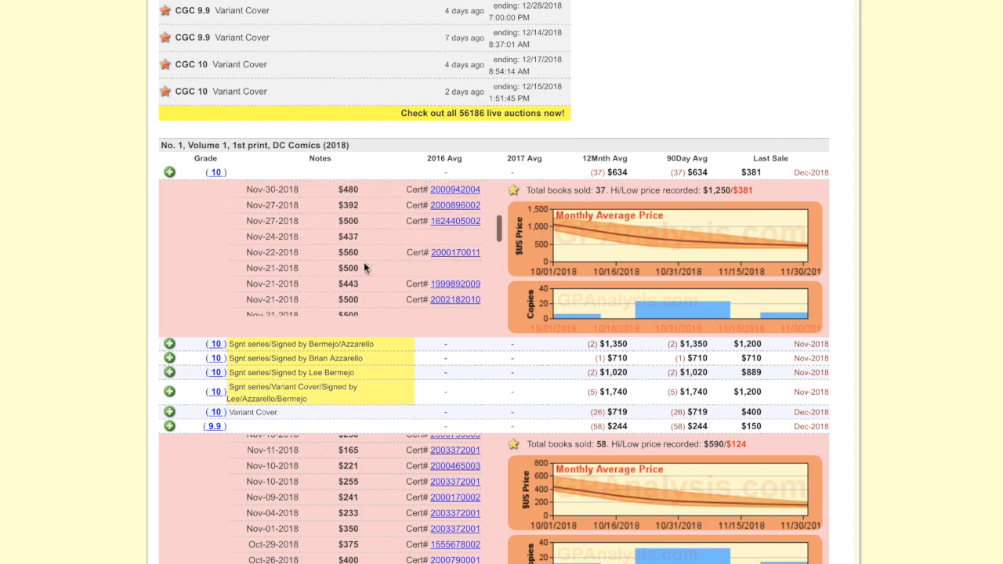
scroll("up", 3)
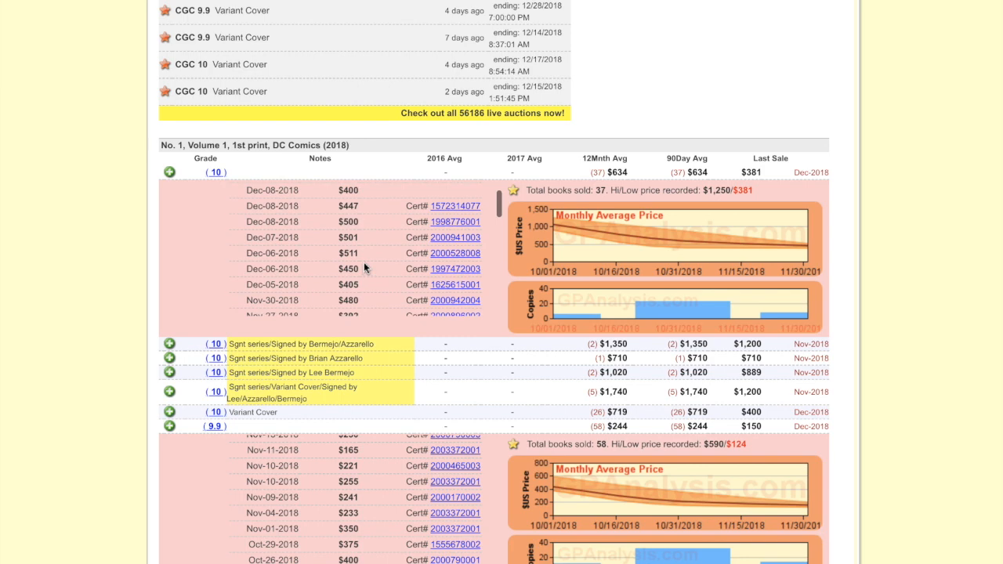
left_click(212, 171)
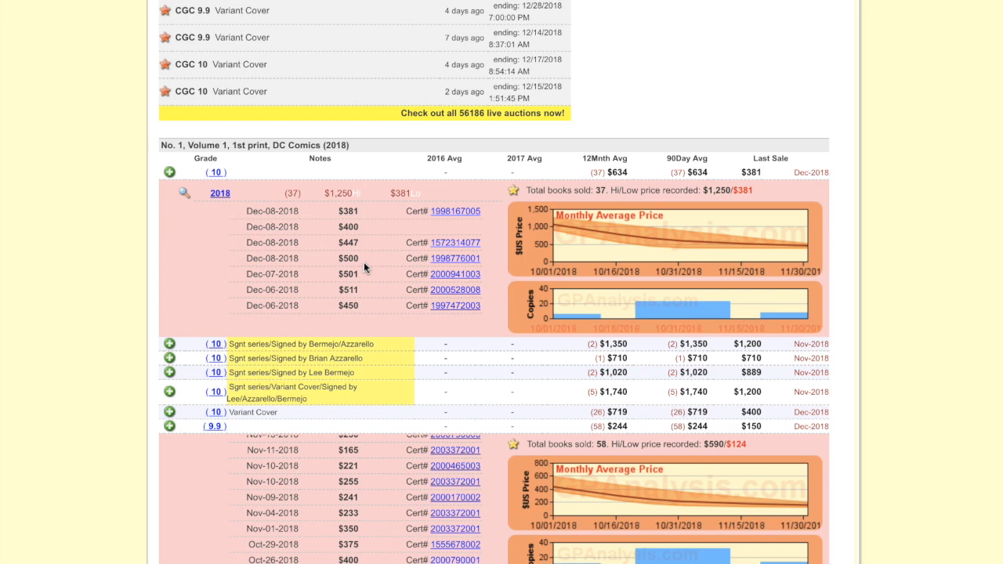
Scroll down to the CGC 9.9 list showing mid-October 2018 sales near $590.
scroll("down", 3)
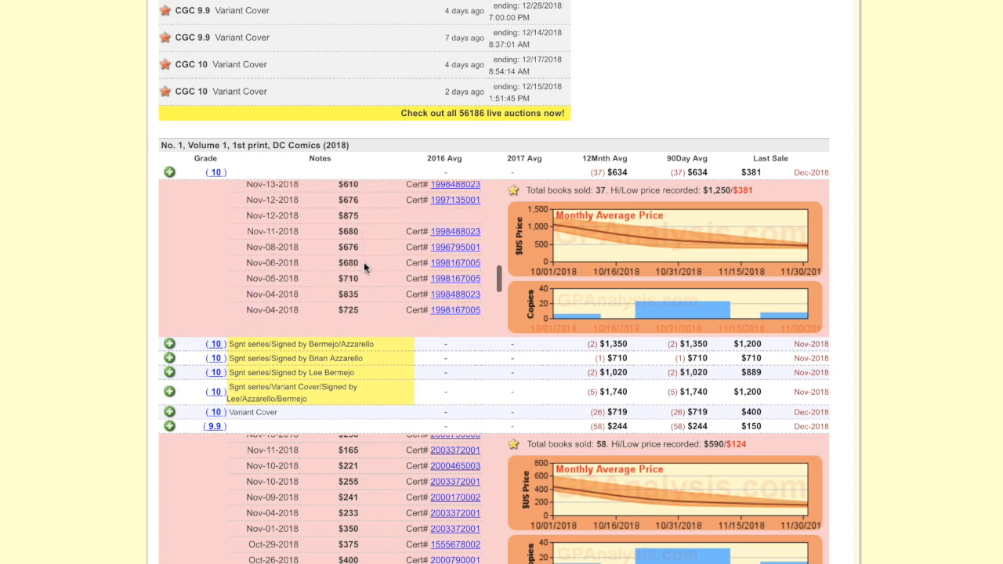
scroll("down", 3)
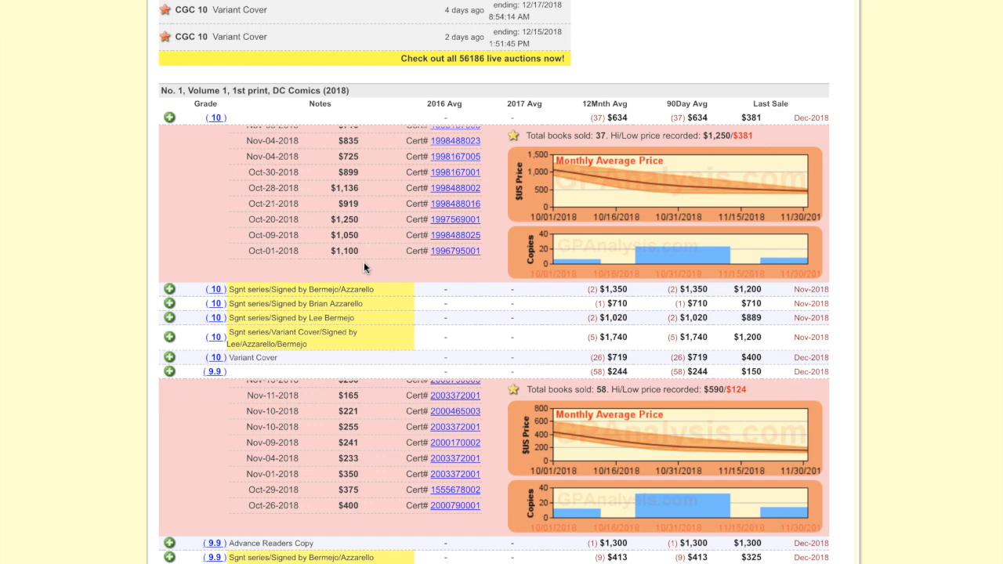
mouse_move(155, 417)
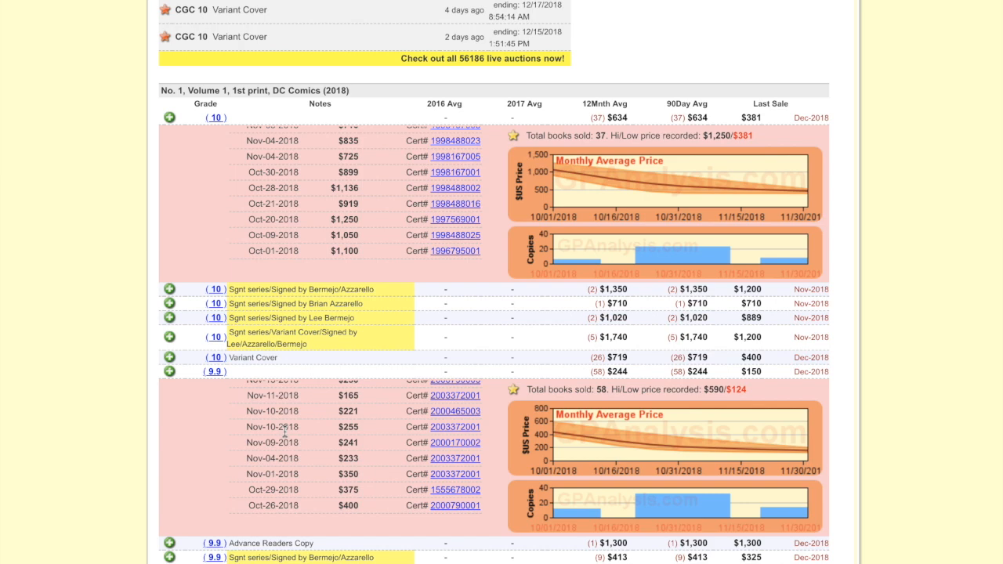
scroll("down", 3)
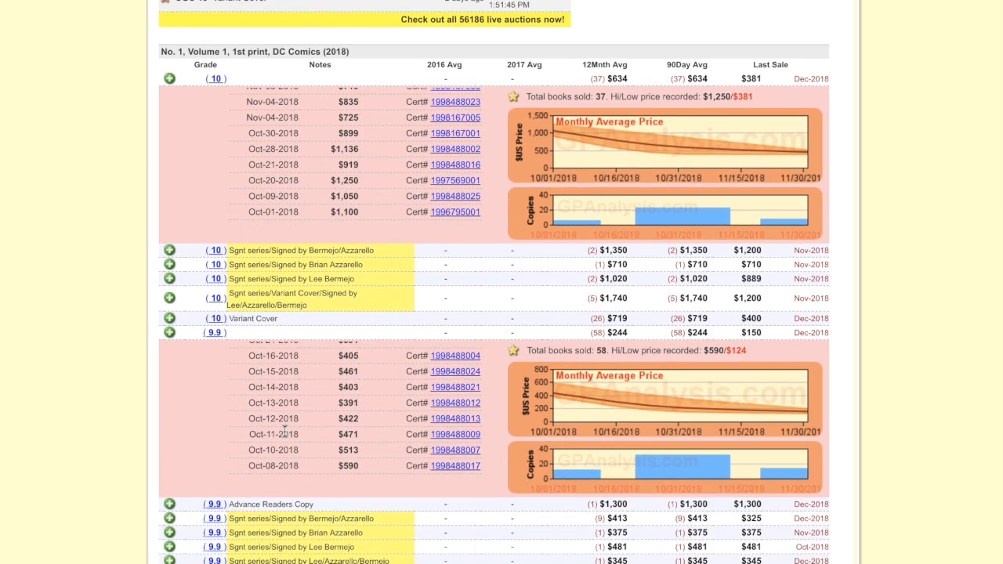
Scroll the CGC 9.9 list from October to December 2018 sales near $150, then past the price charts.
scroll("down", 3)
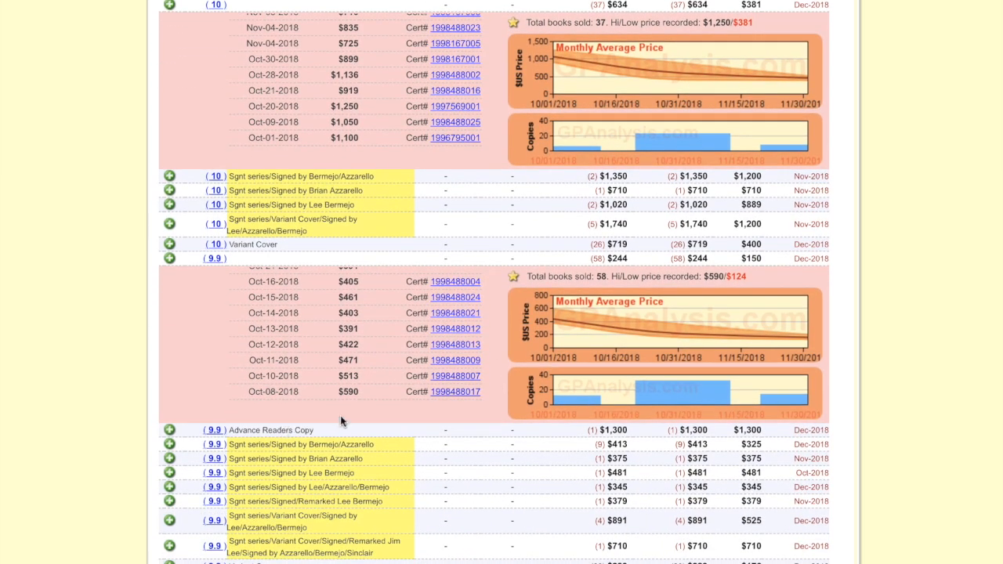
mouse_move(345, 412)
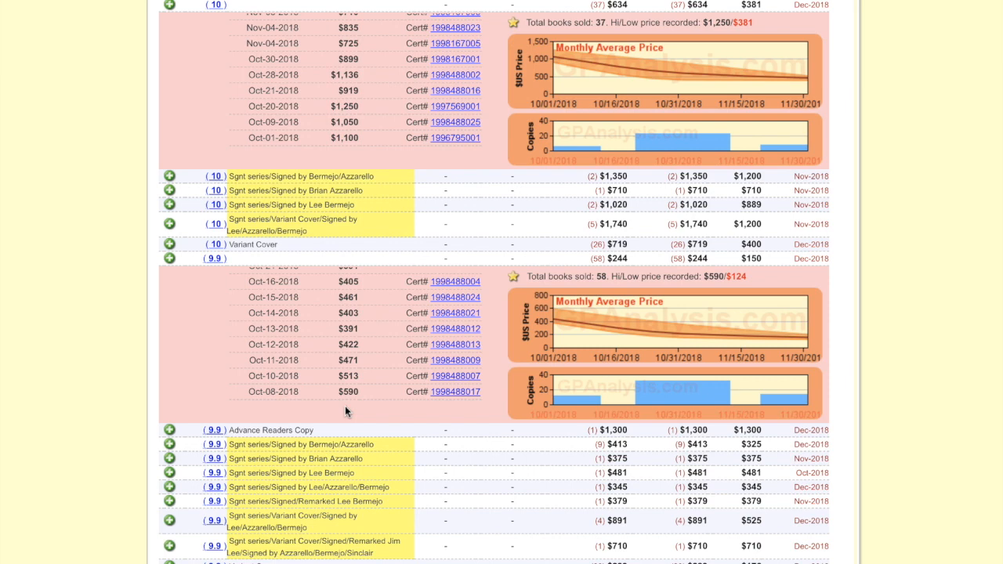
mouse_move(342, 405)
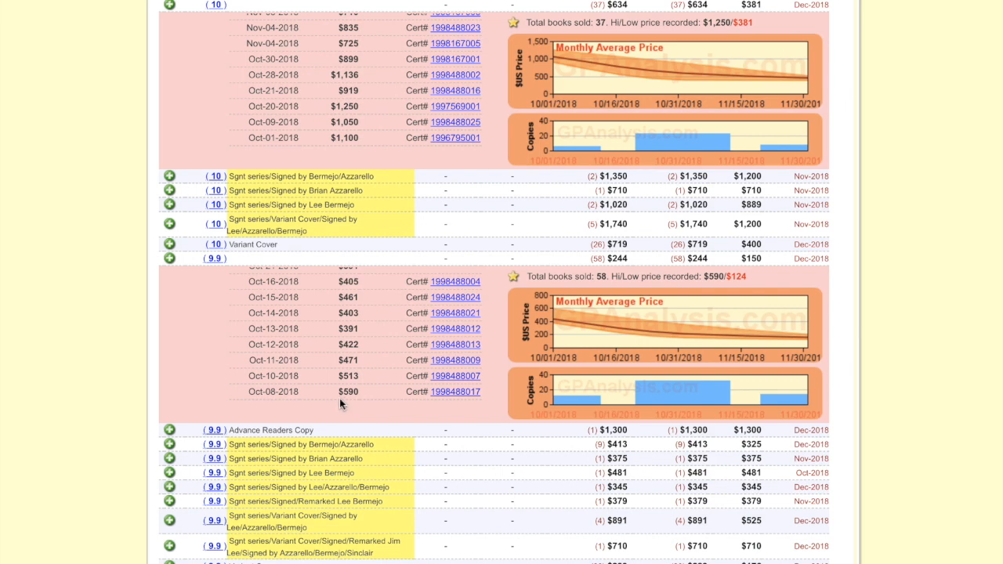
mouse_move(338, 368)
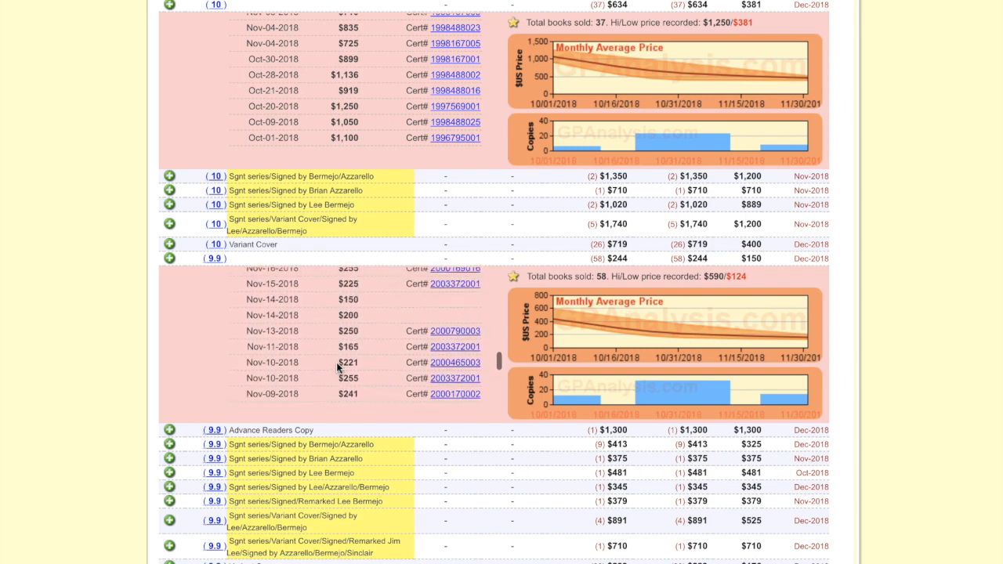
scroll("up", 3)
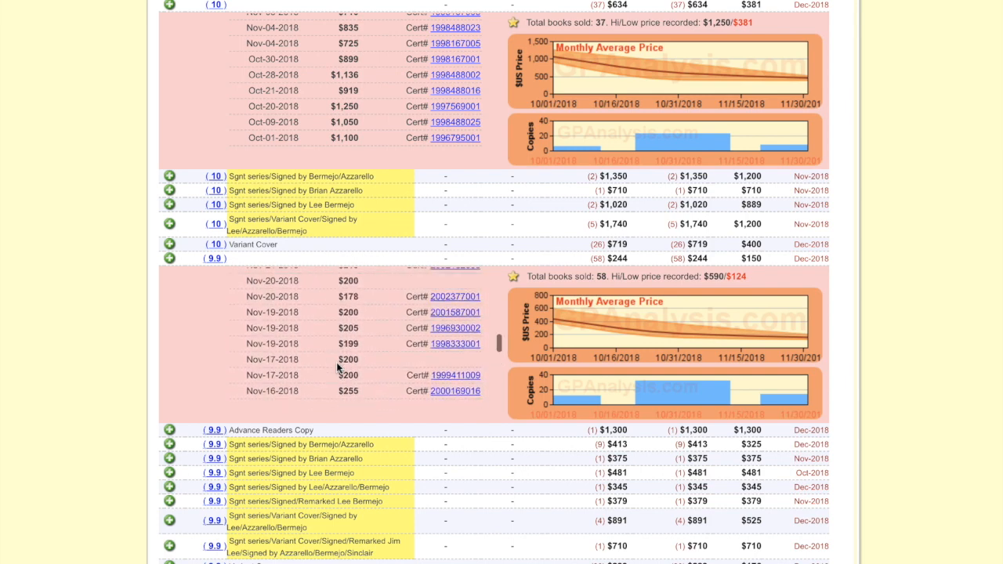
scroll("up", 3)
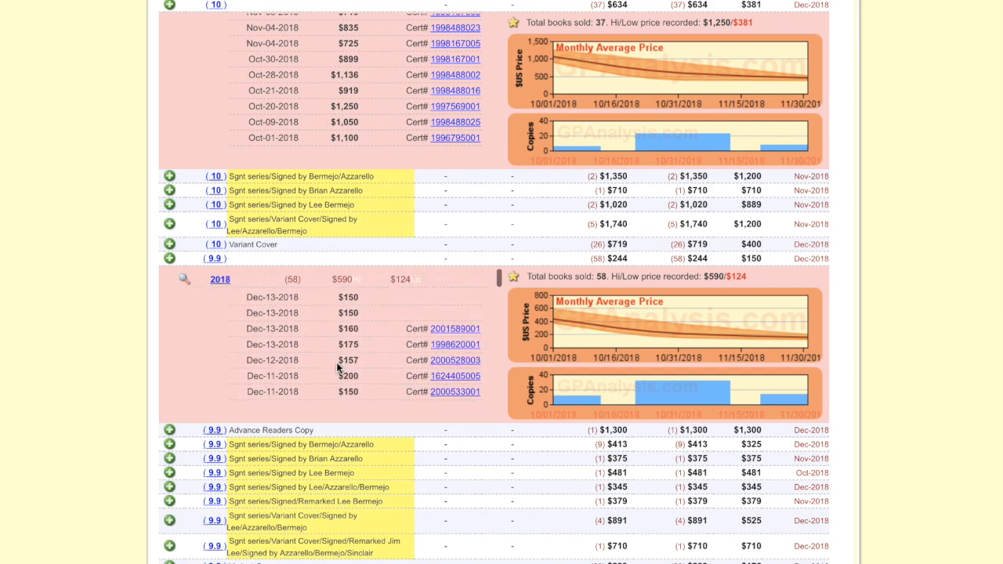
scroll("up", 3)
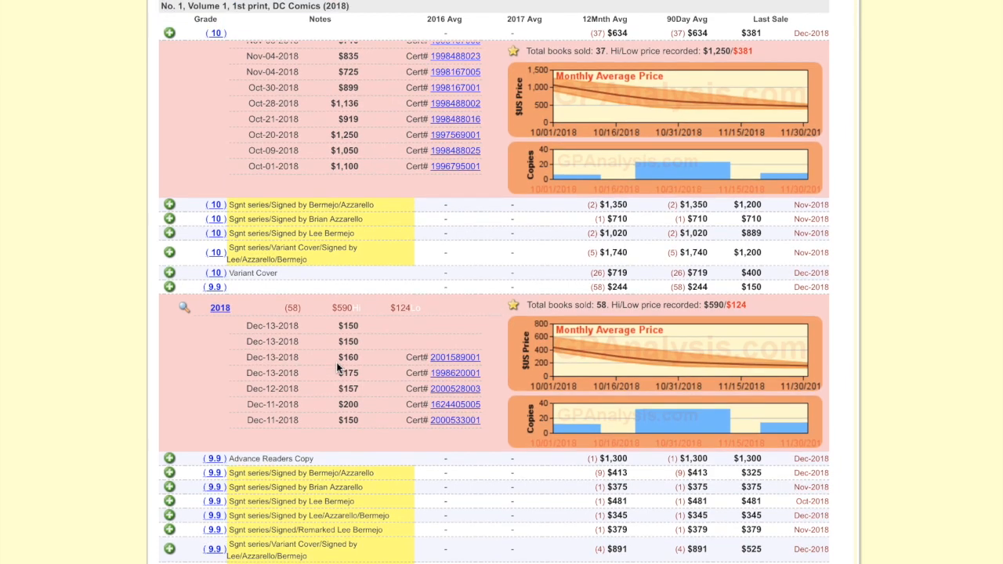
mouse_move(494, 367)
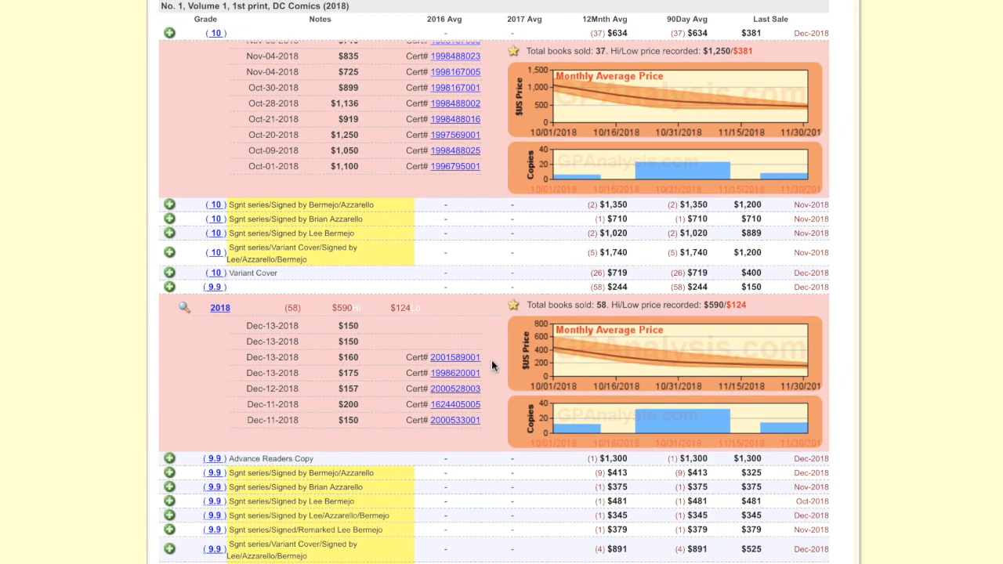
mouse_move(686, 138)
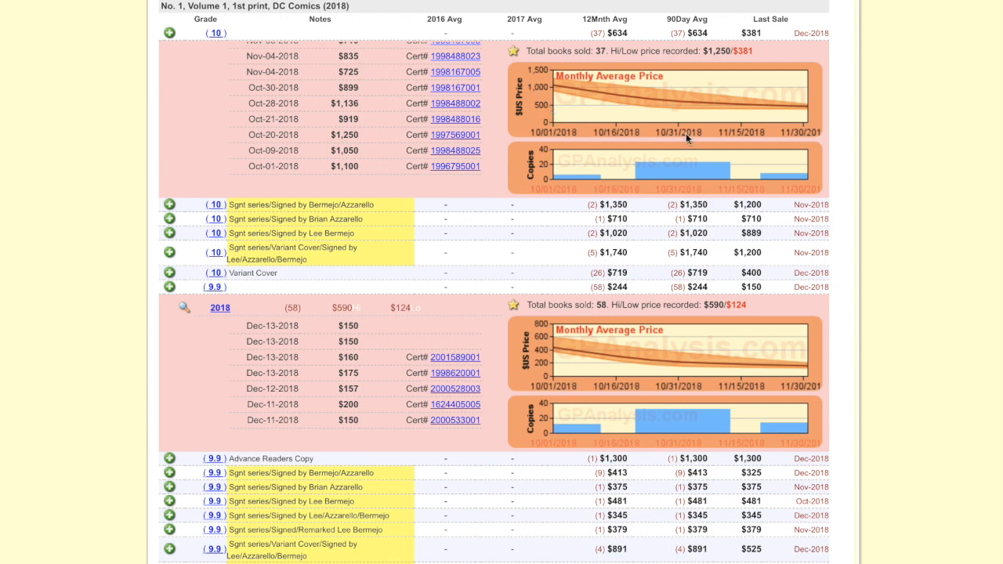
mouse_move(808, 131)
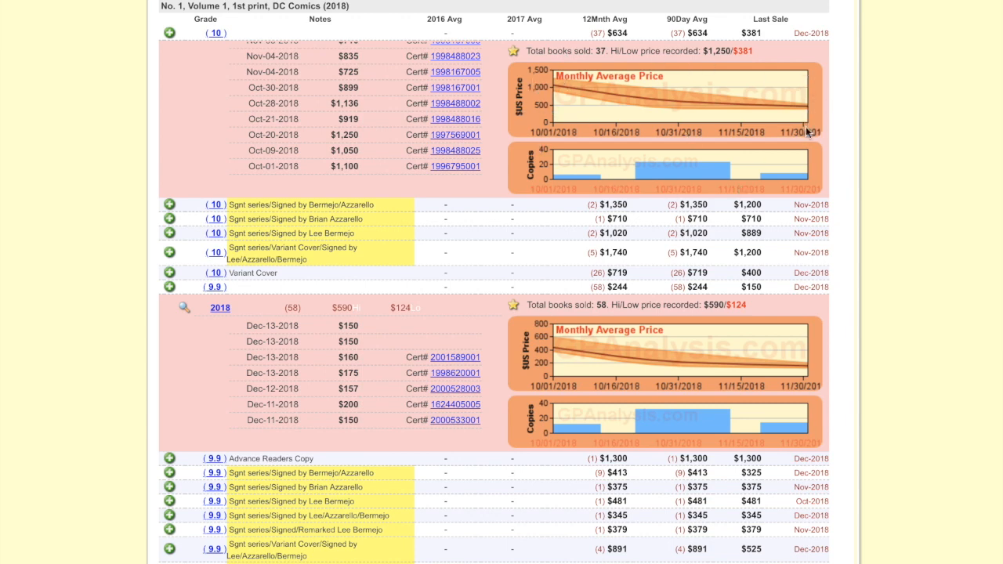
mouse_move(690, 329)
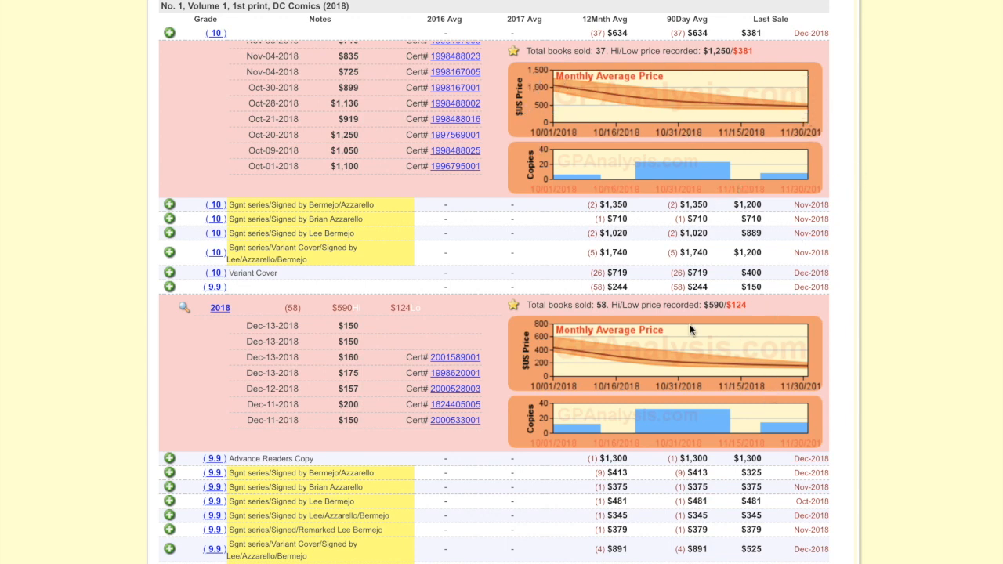
mouse_move(744, 320)
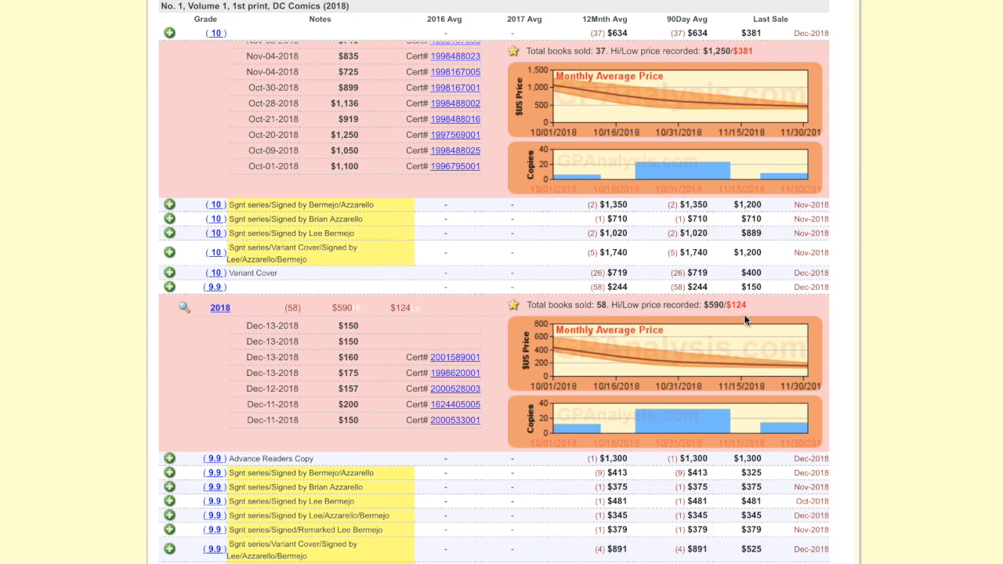
mouse_move(690, 381)
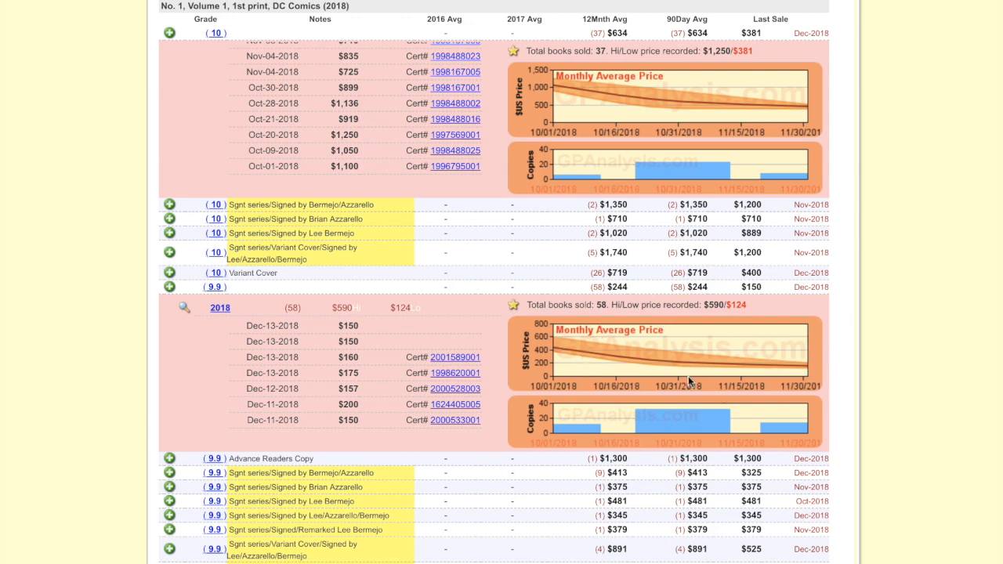
scroll("down", 3)
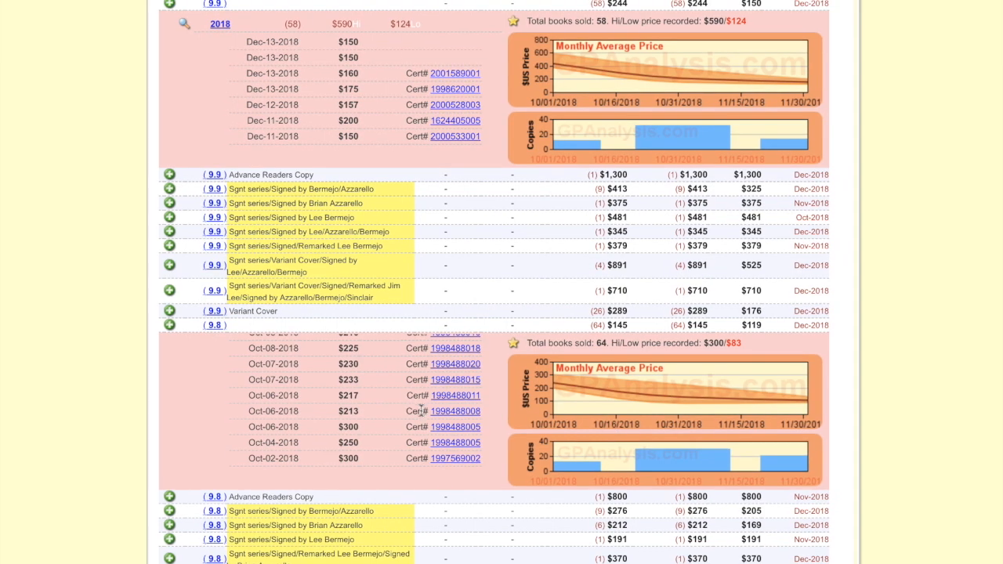
Scroll the CGC 9.8 list from October up to mid-December 2018 sales around $94–$134.
scroll("down", 3)
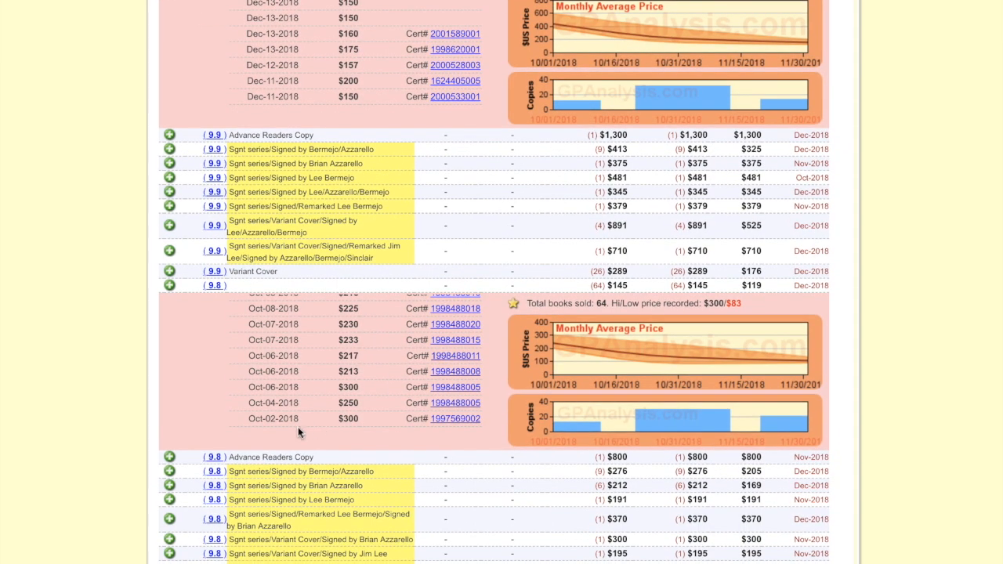
mouse_move(326, 432)
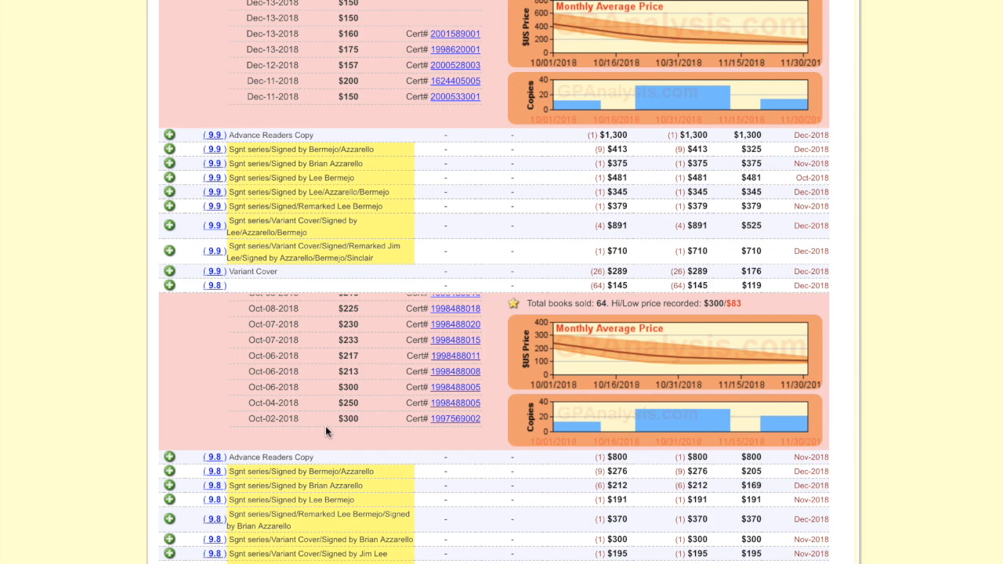
mouse_move(351, 432)
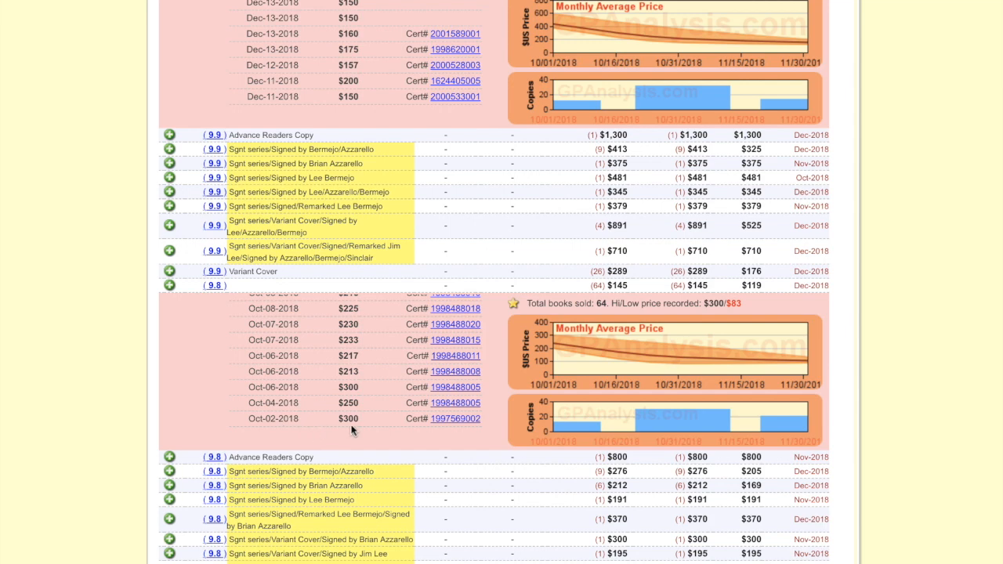
mouse_move(353, 416)
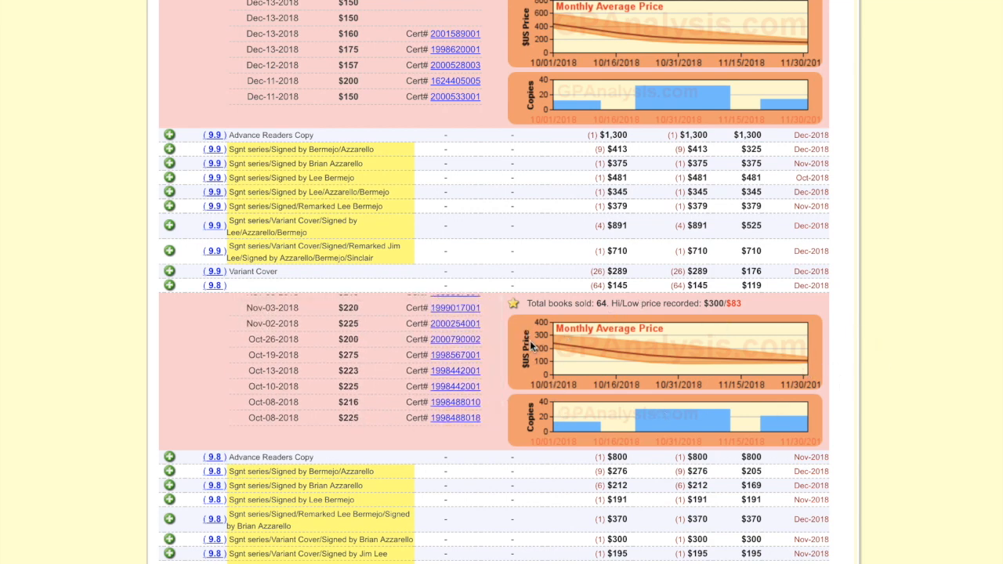
mouse_move(814, 367)
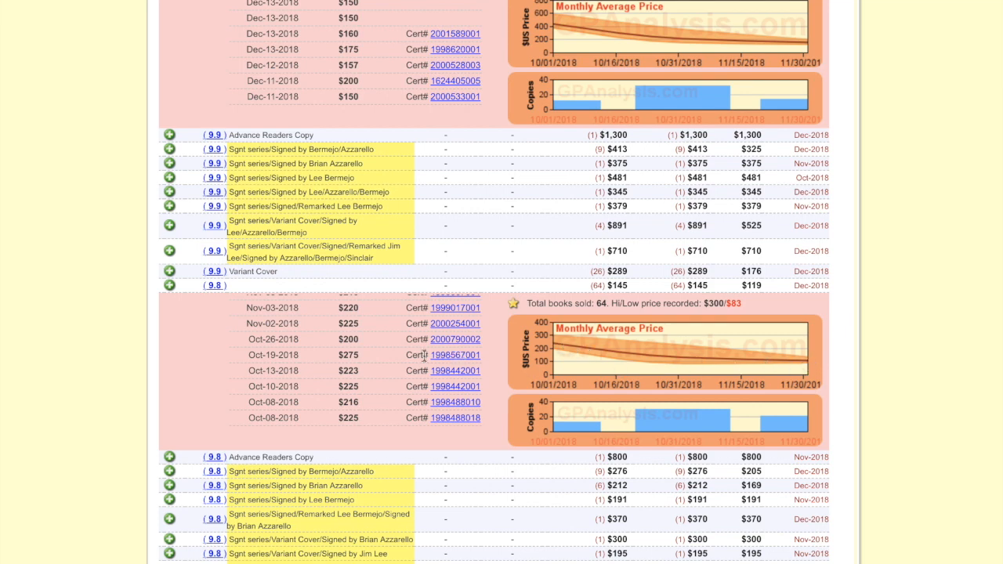
scroll("up", 3)
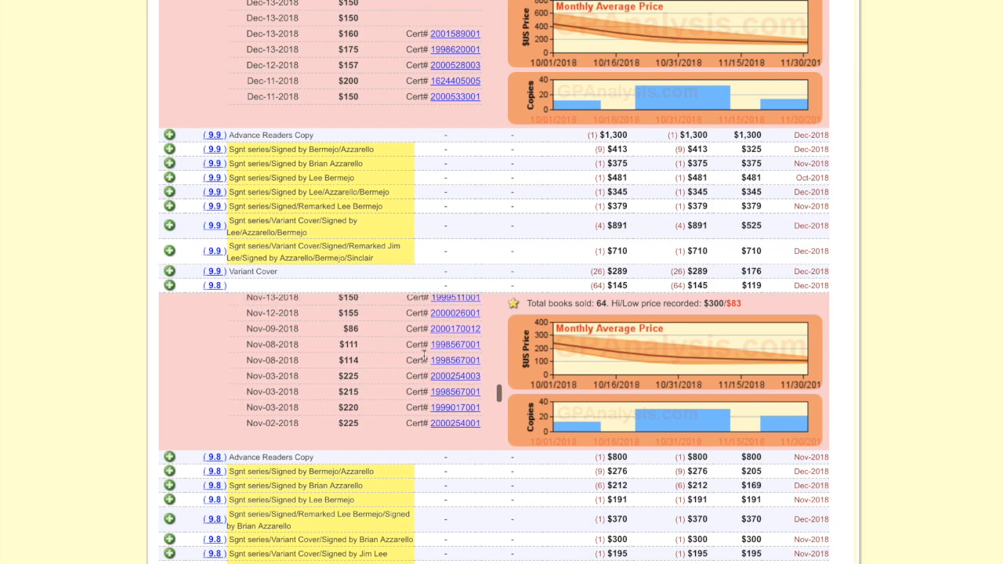
scroll("up", 3)
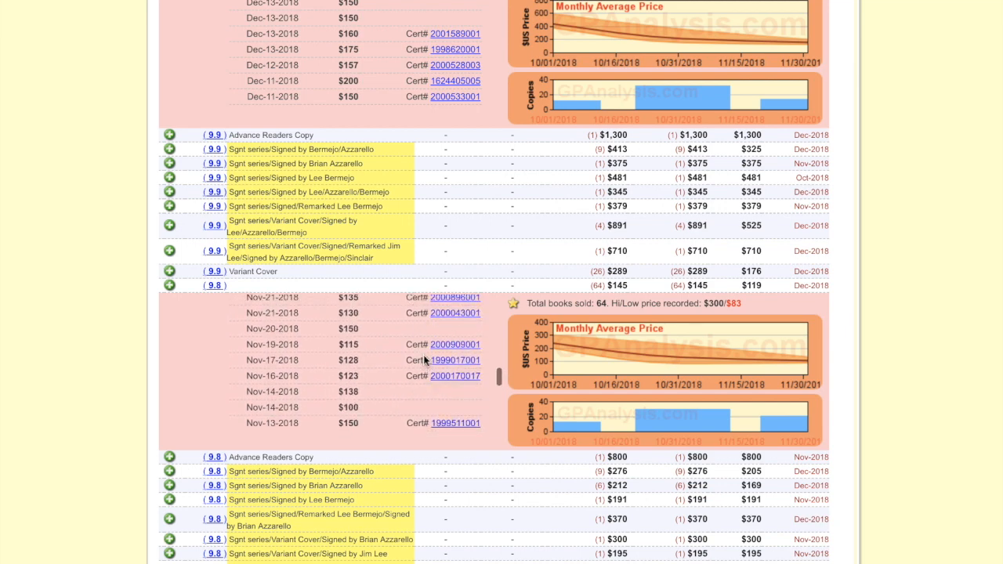
scroll("up", 3)
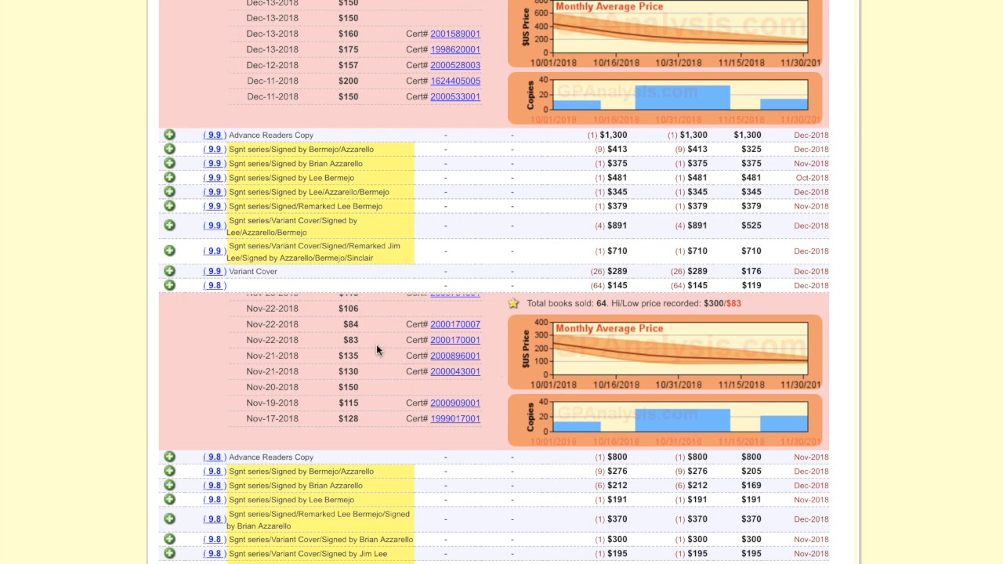
scroll("up", 3)
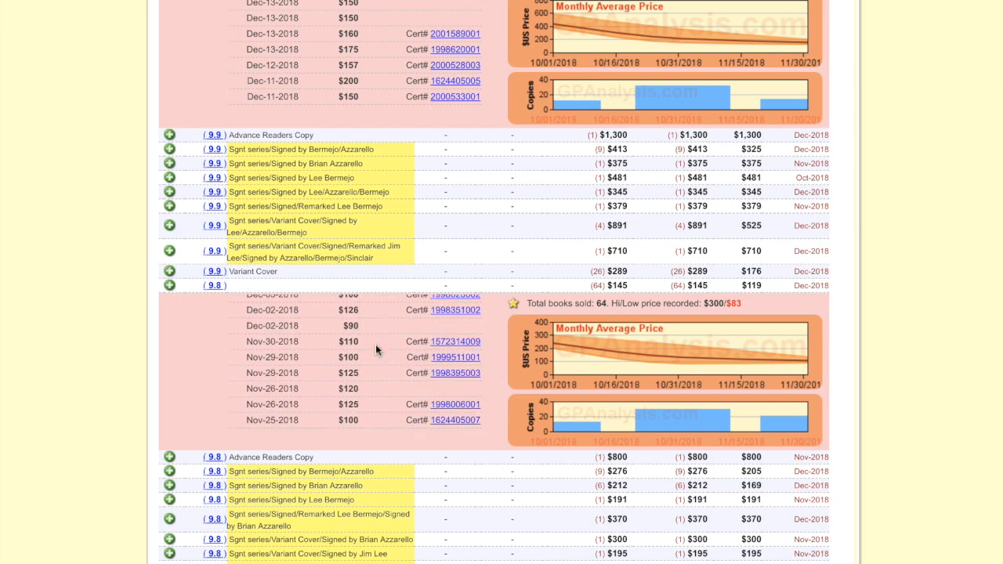
scroll("down", 3)
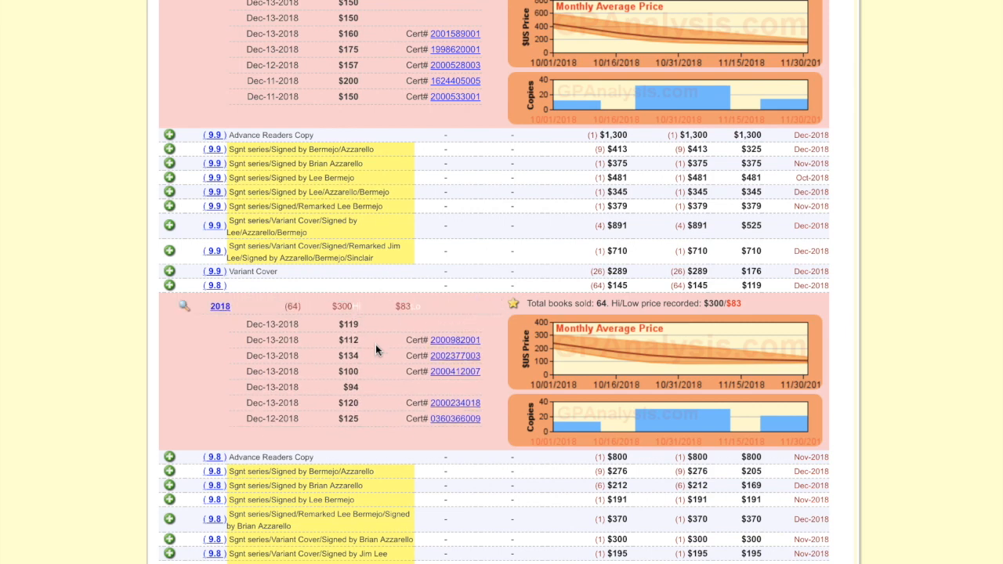
mouse_move(320, 336)
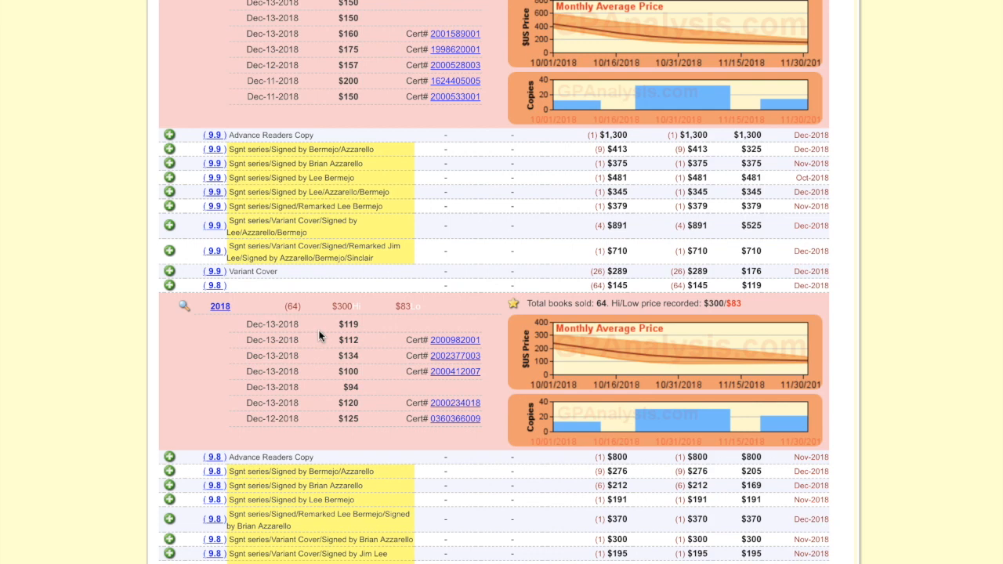
mouse_move(337, 337)
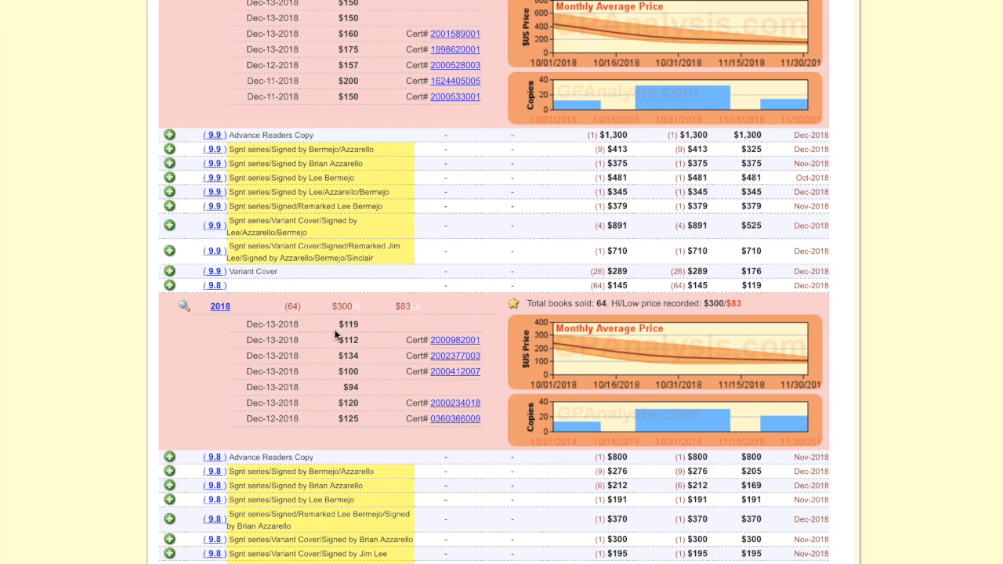
mouse_move(615, 368)
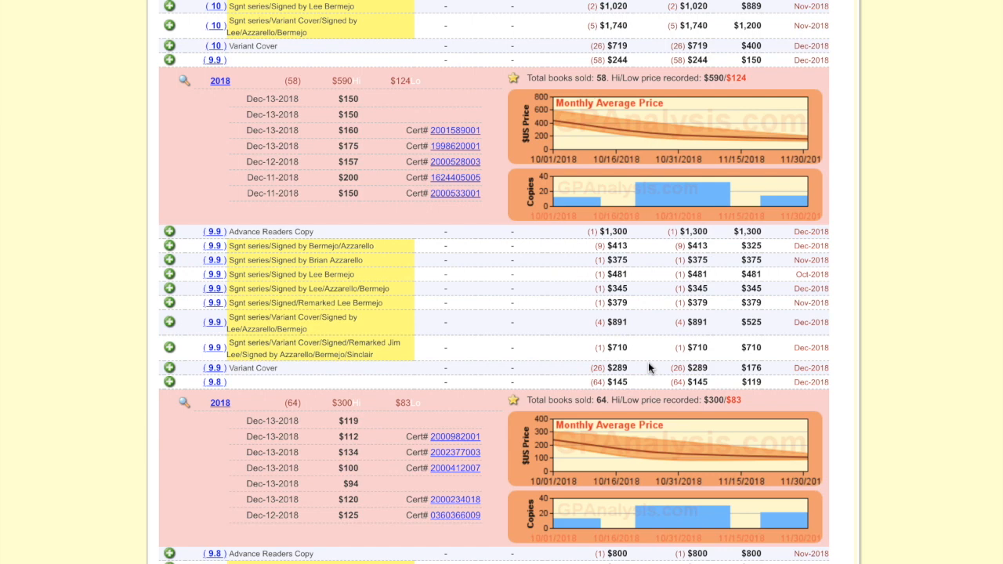
mouse_move(590, 348)
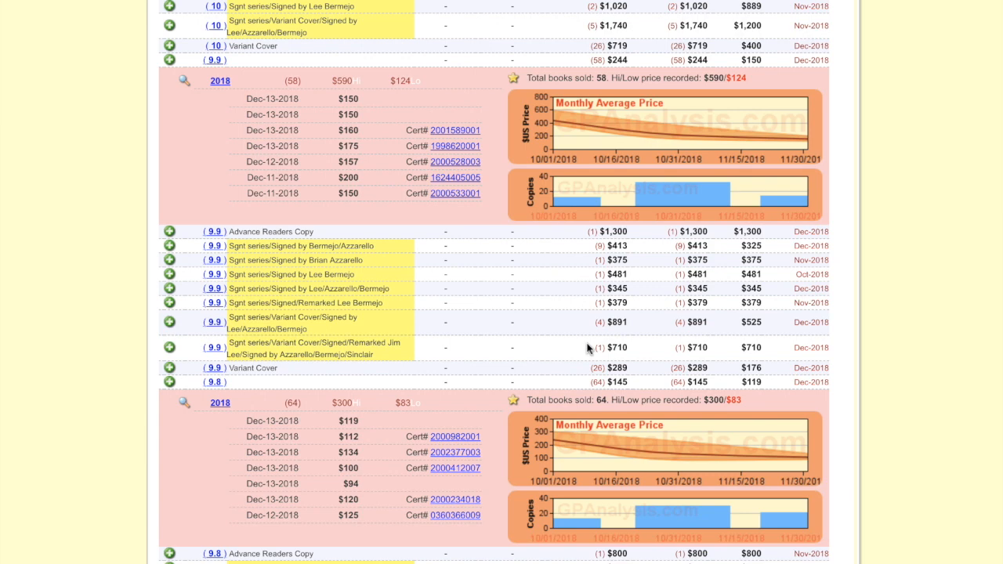
mouse_move(605, 301)
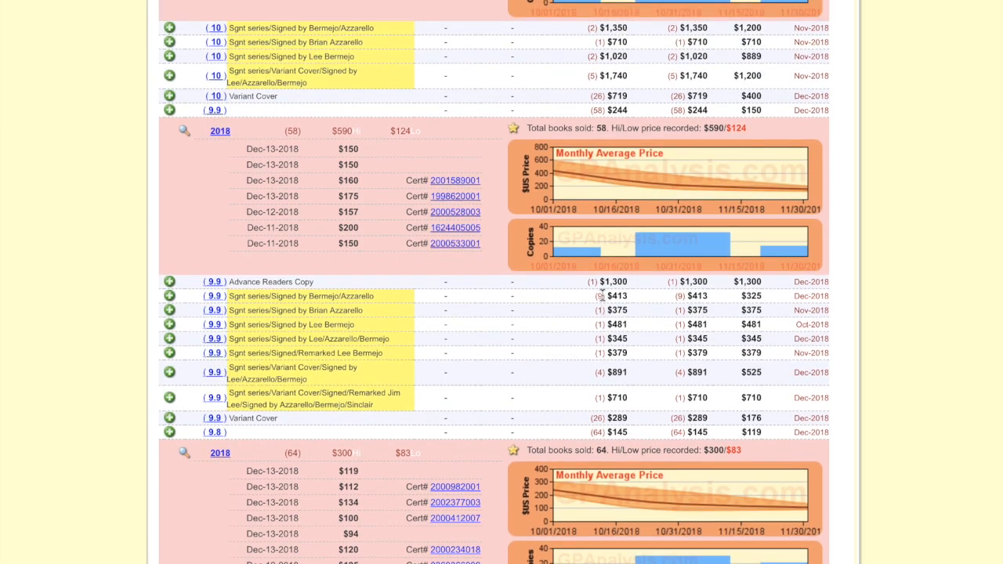
Scroll back up the GPAnalysis page above the grade sales tables.
scroll("up", 3)
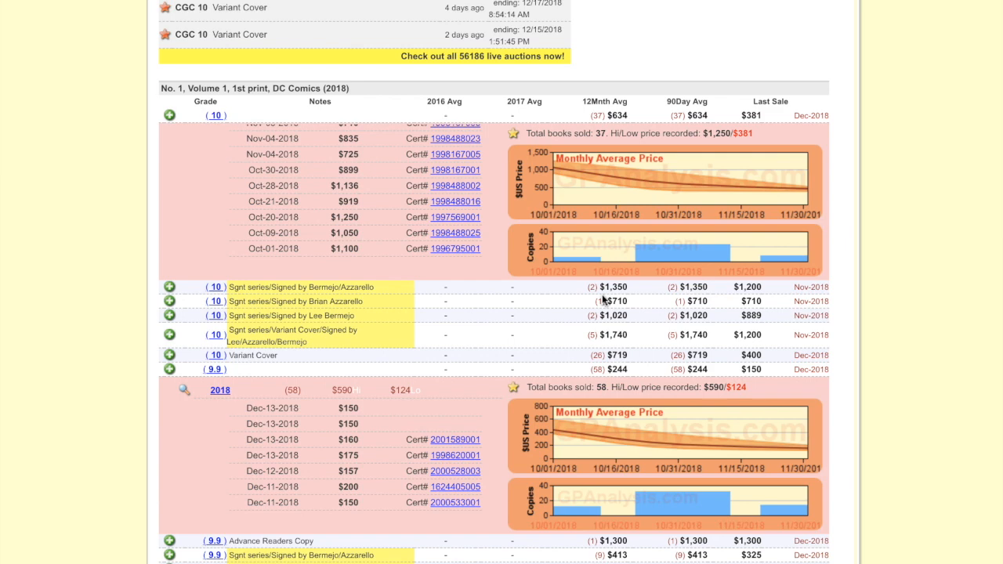
scroll("up", 3)
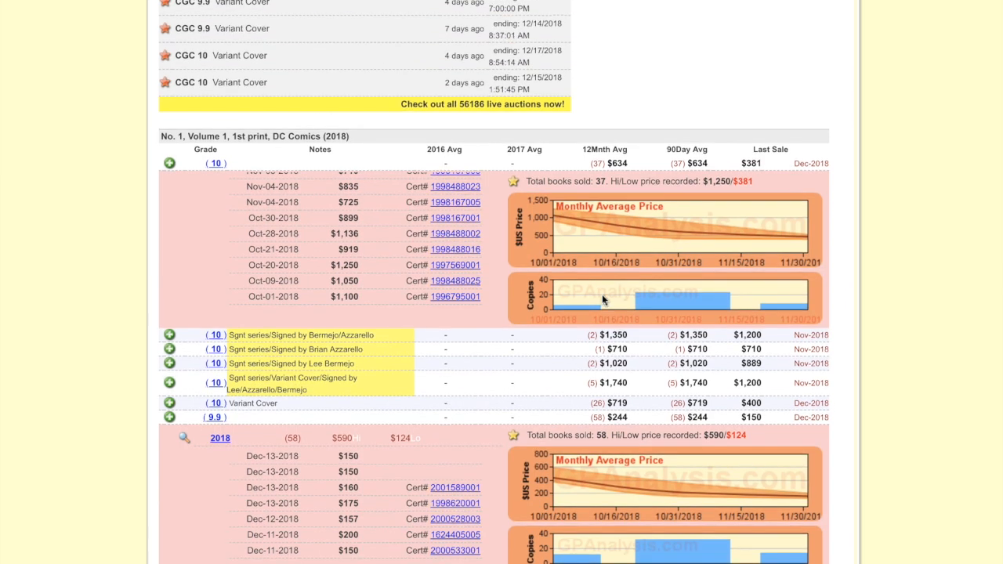
scroll("up", 3)
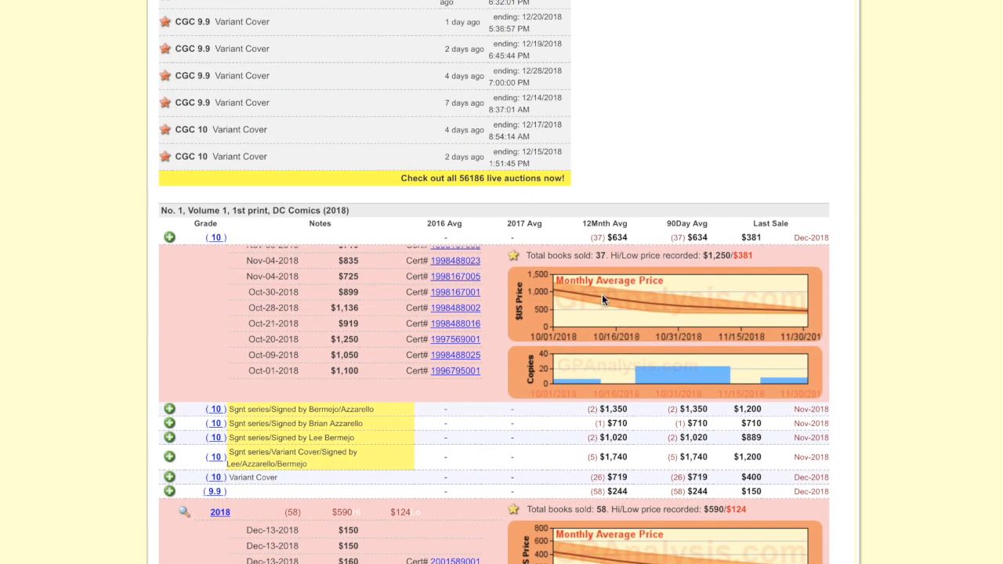
mouse_move(486, 312)
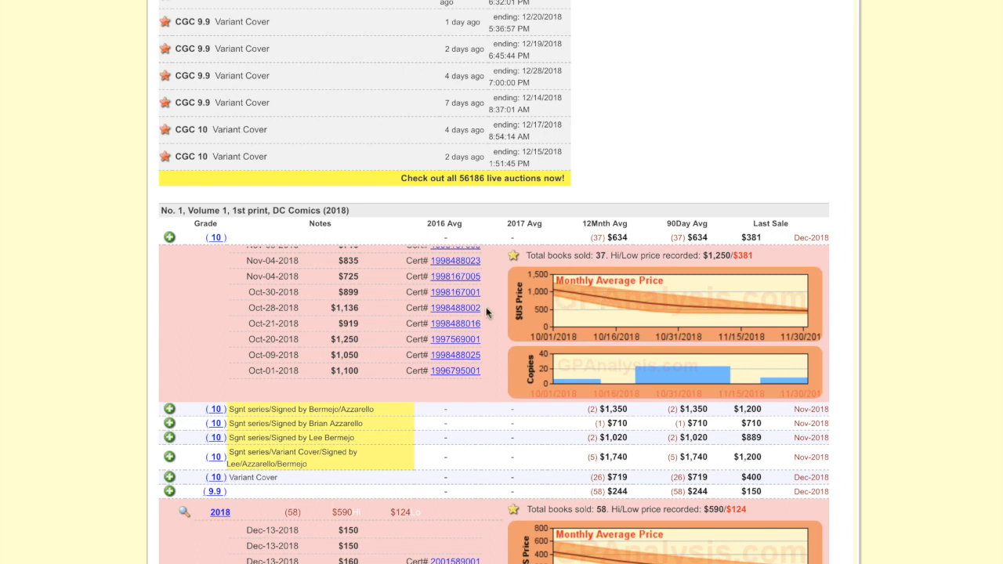
mouse_move(383, 317)
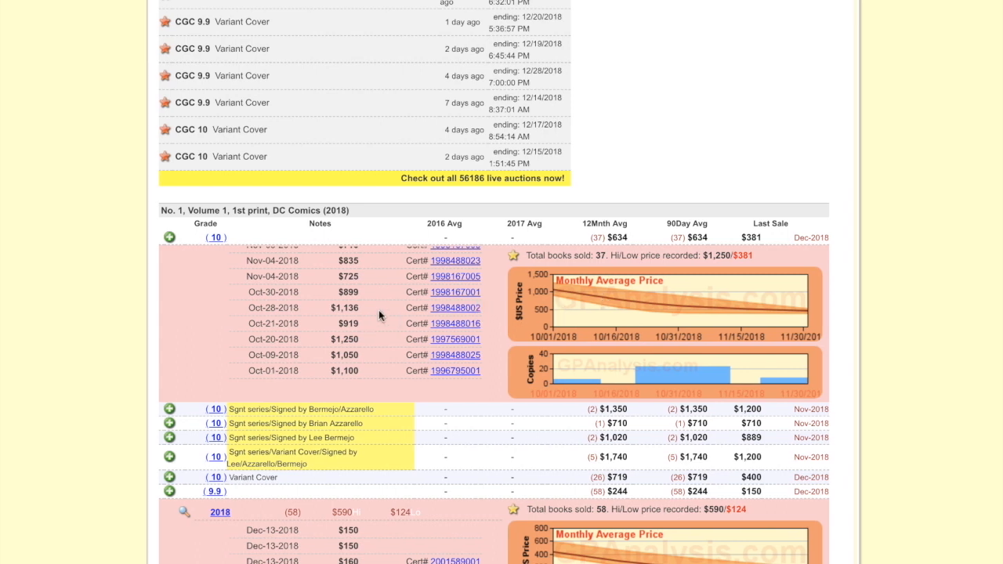
scroll("up", 3)
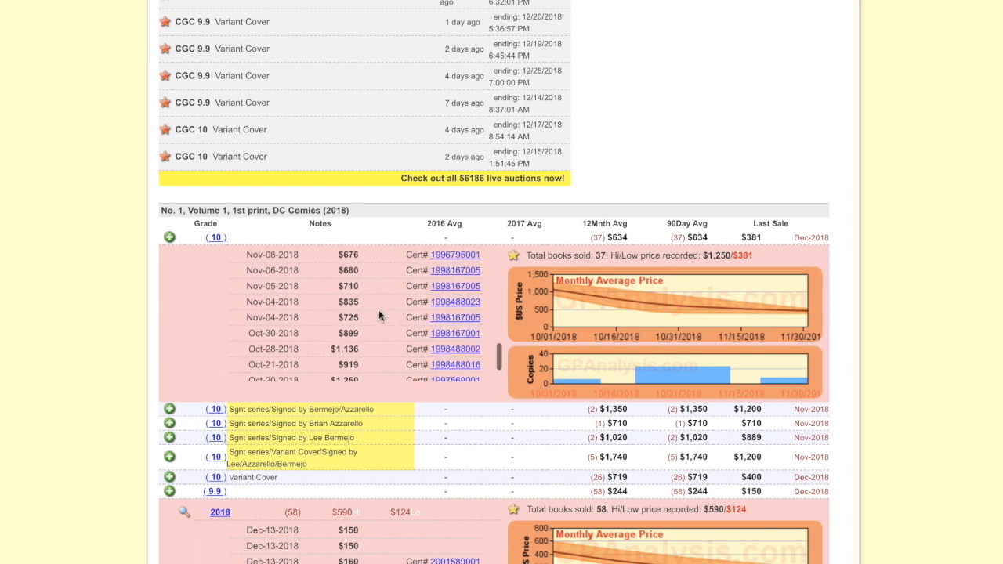
scroll("down", 3)
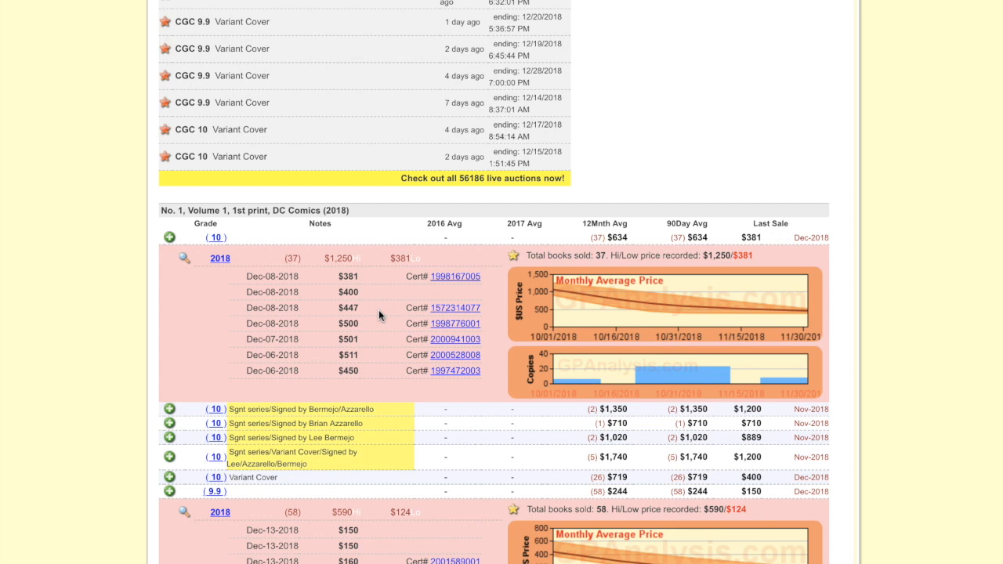
Scroll down to the CGC 10 sales table at its December 2018 sales of $381–$511 and its monthly chart.
scroll("down", 3)
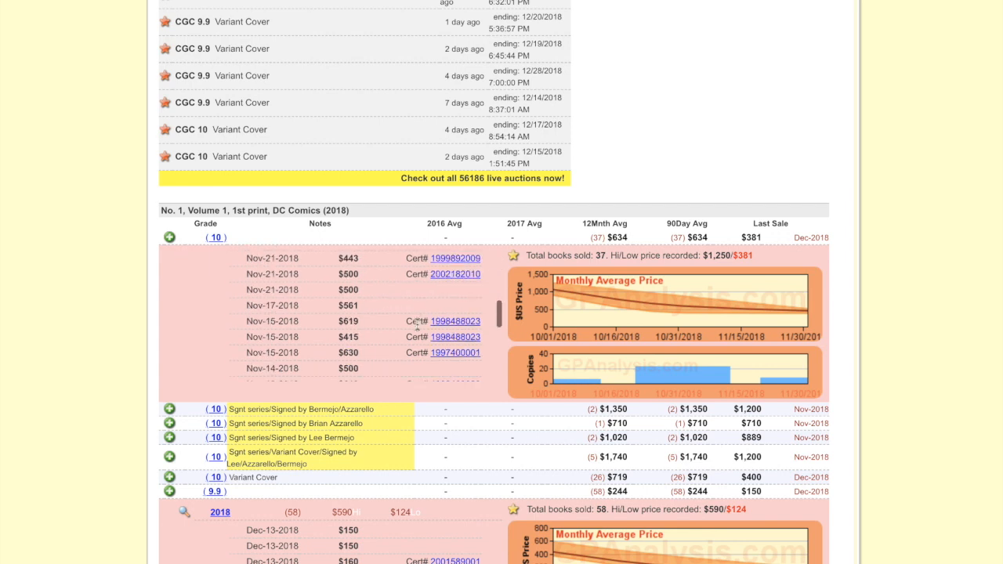
scroll("down", 3)
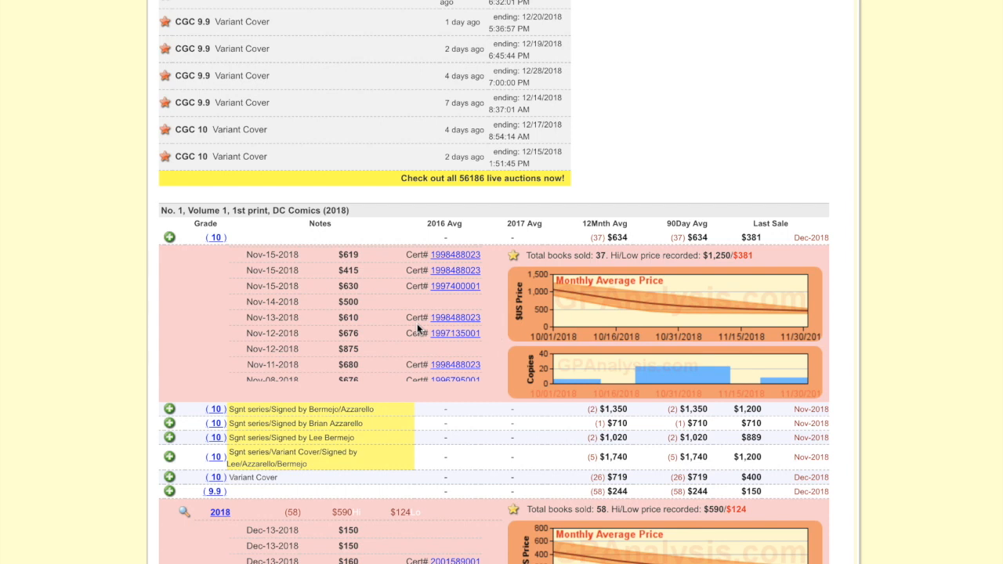
scroll("down", 3)
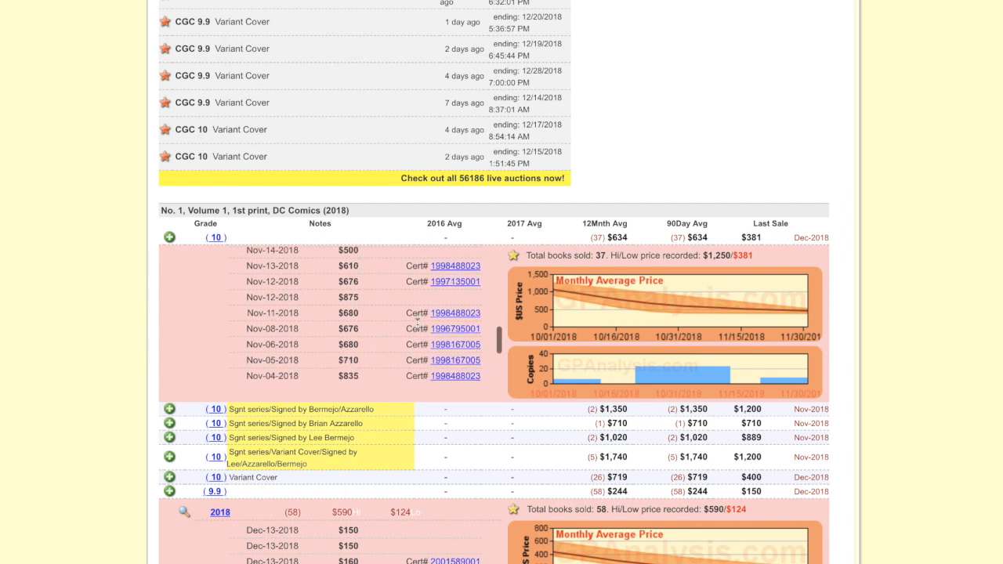
scroll("down", 3)
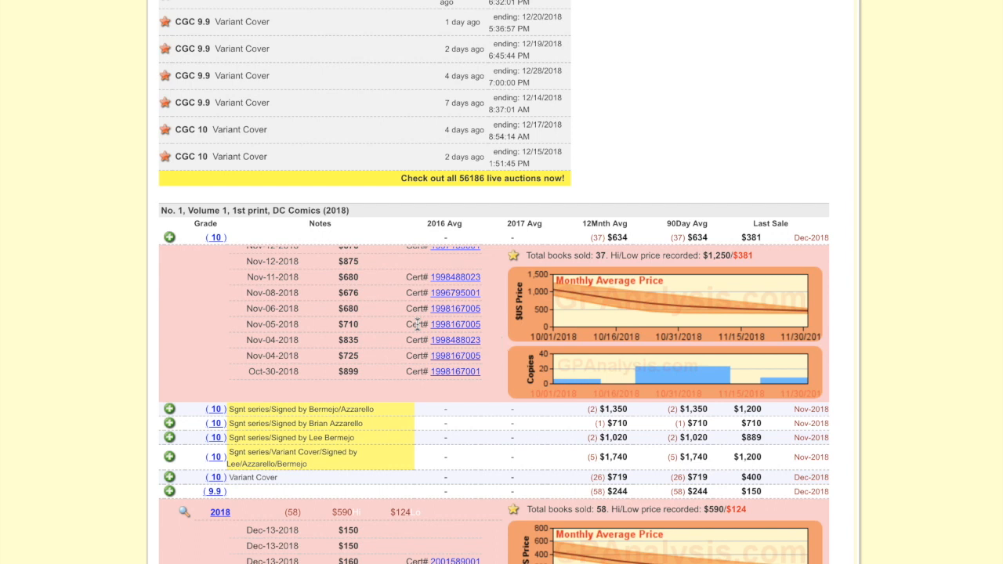
scroll("down", 3)
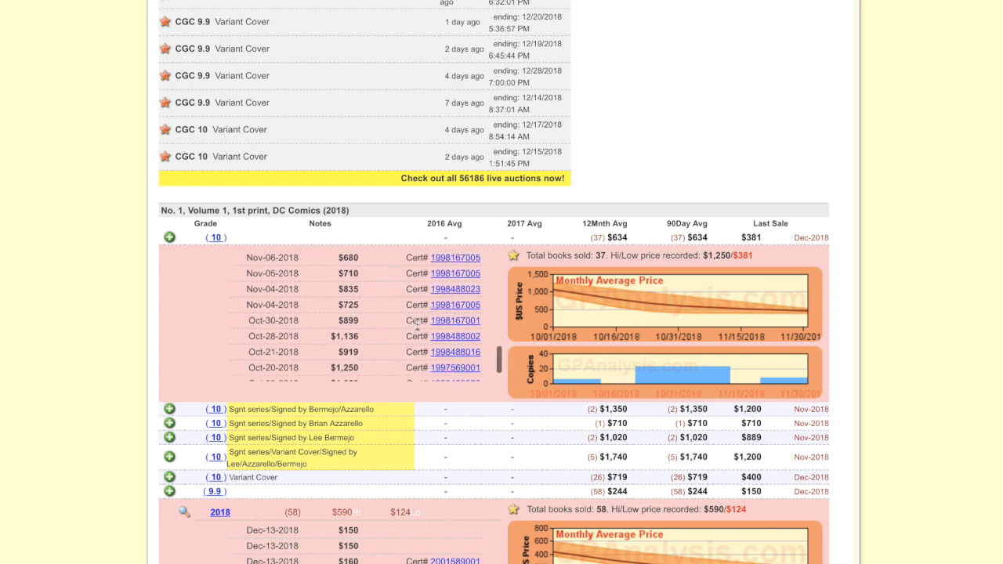
scroll("down", 3)
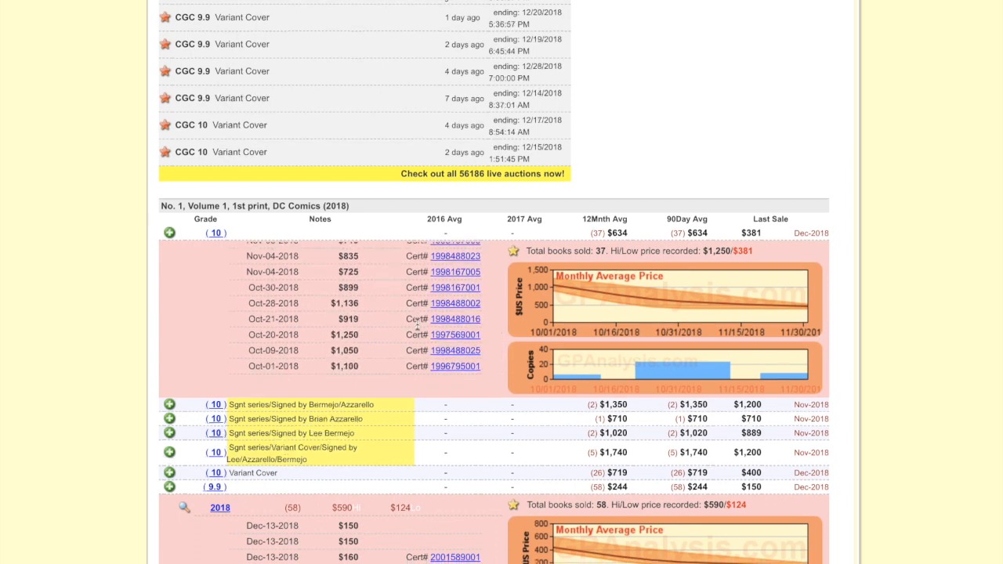
scroll("down", 3)
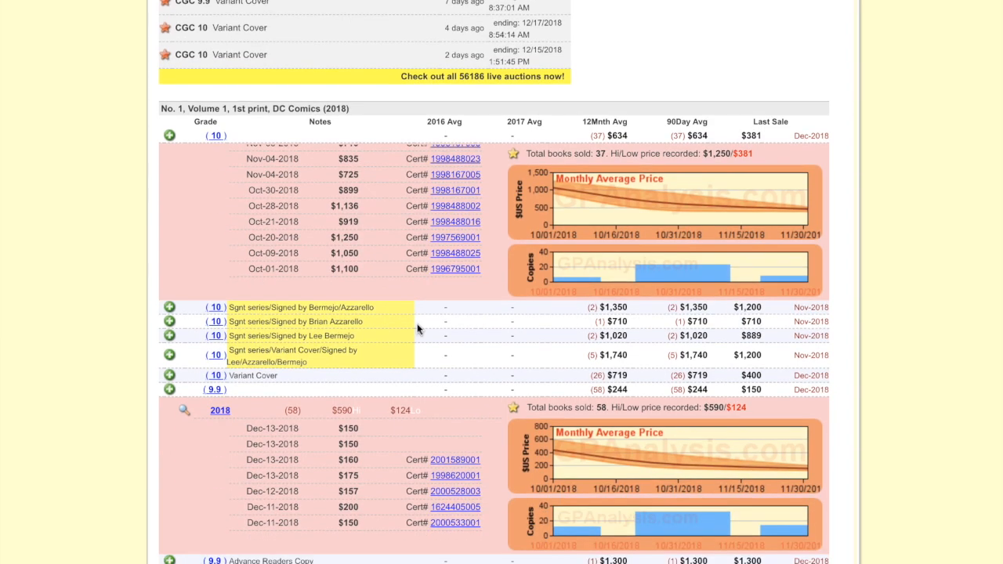
scroll("down", 3)
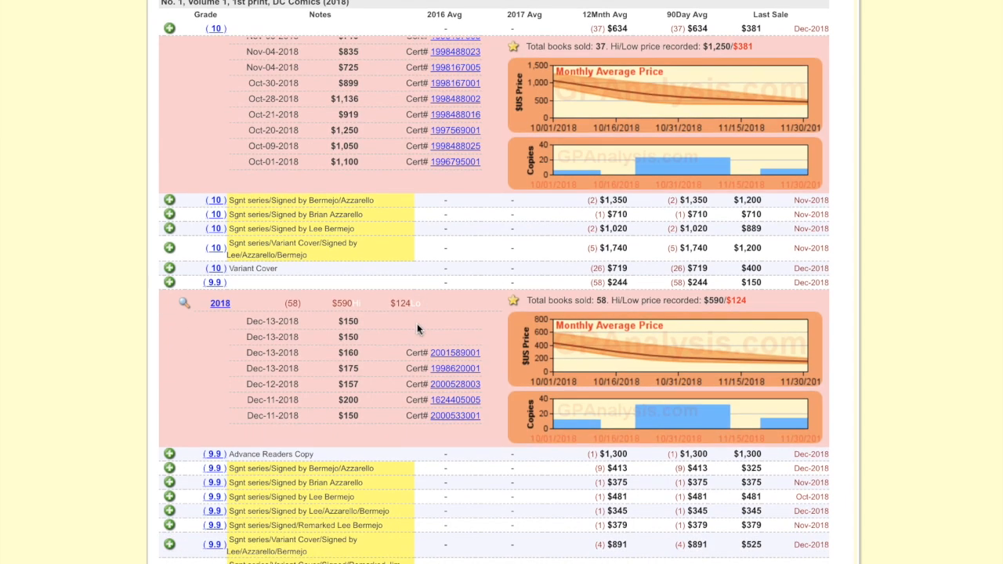
scroll("up", 3)
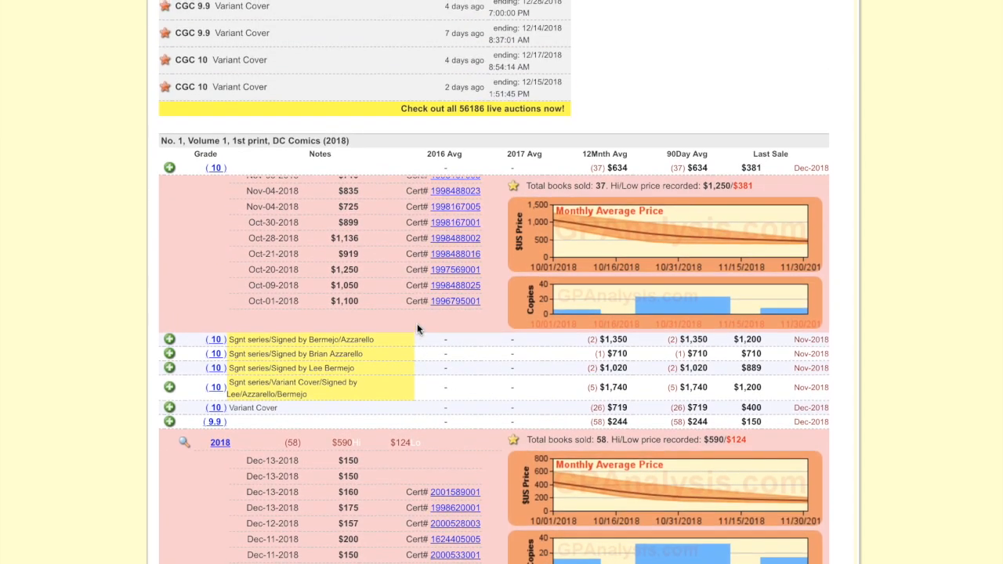
scroll("down", 3)
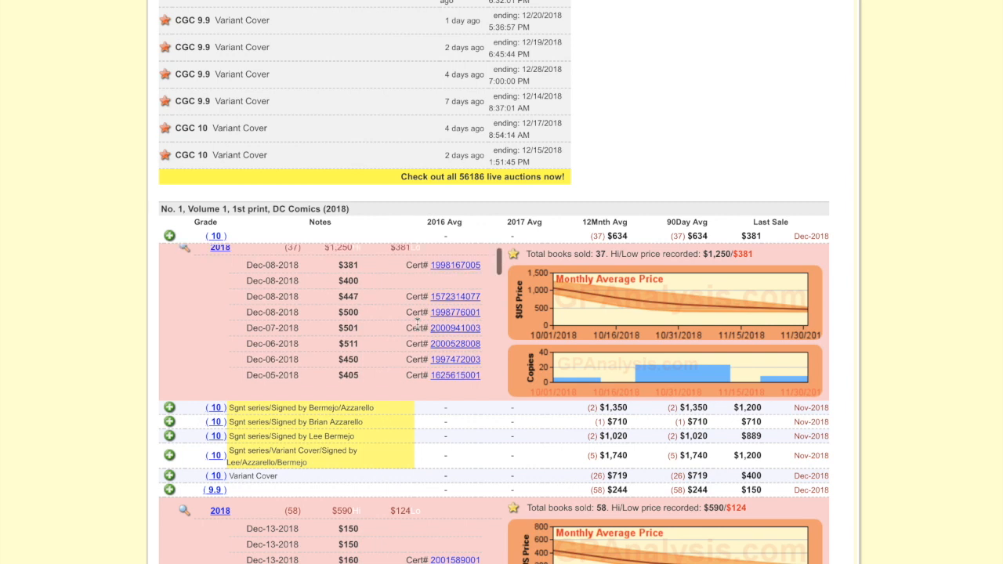
Scroll through the CGC 10 and 9.8 listings to the 9.8 summary: 58 sold, $590 high, $124 low.
scroll("down", 3)
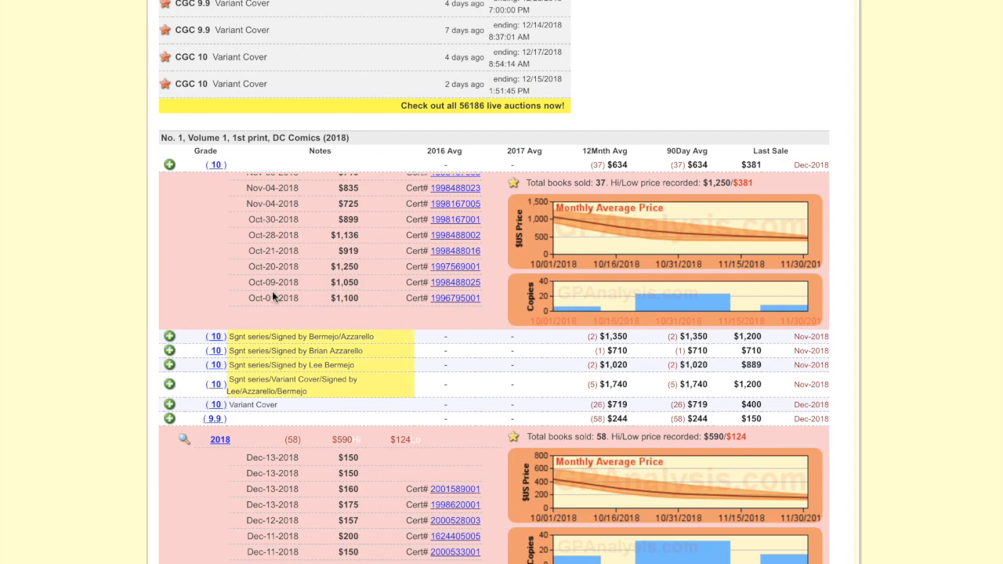
mouse_move(375, 301)
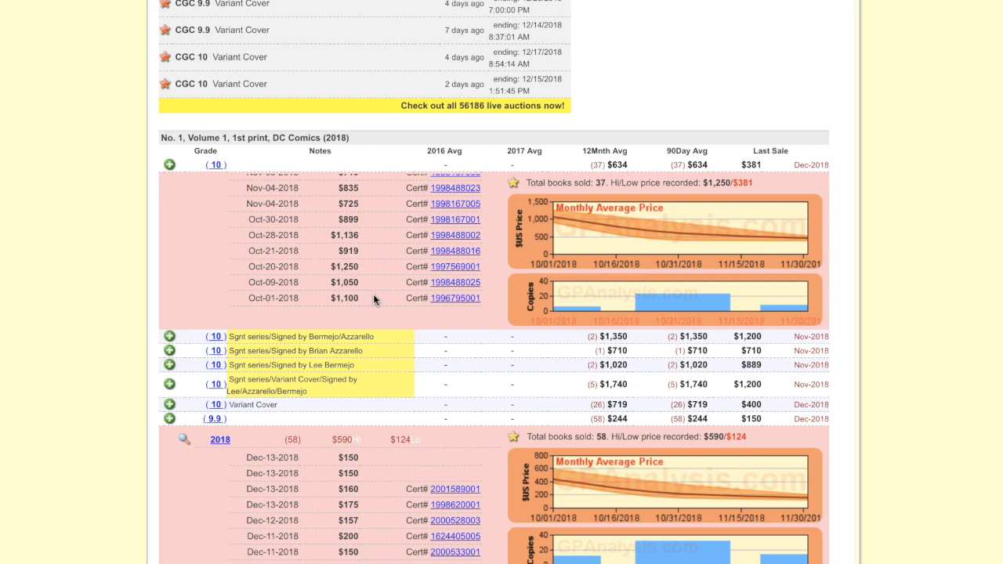
scroll("down", 3)
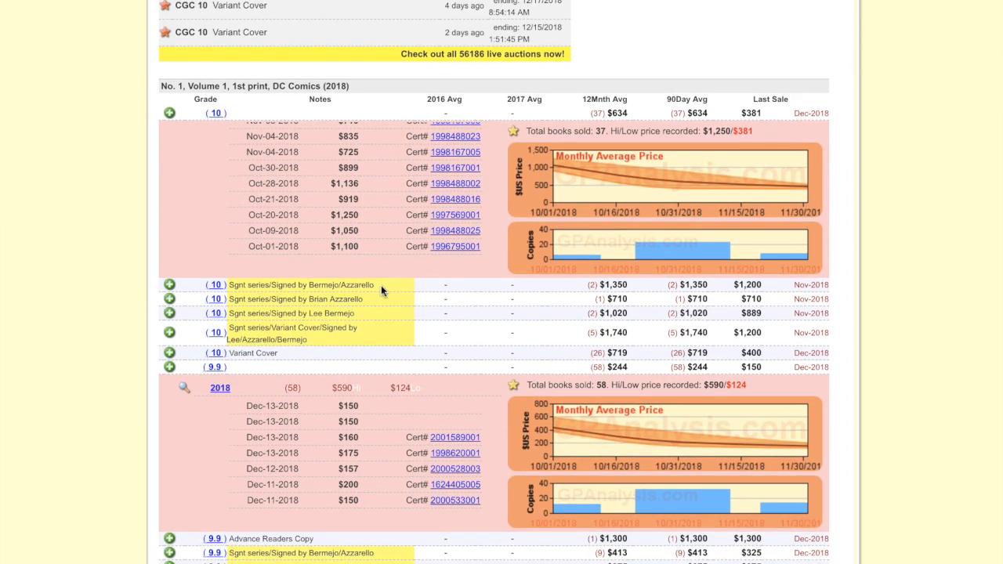
mouse_move(374, 264)
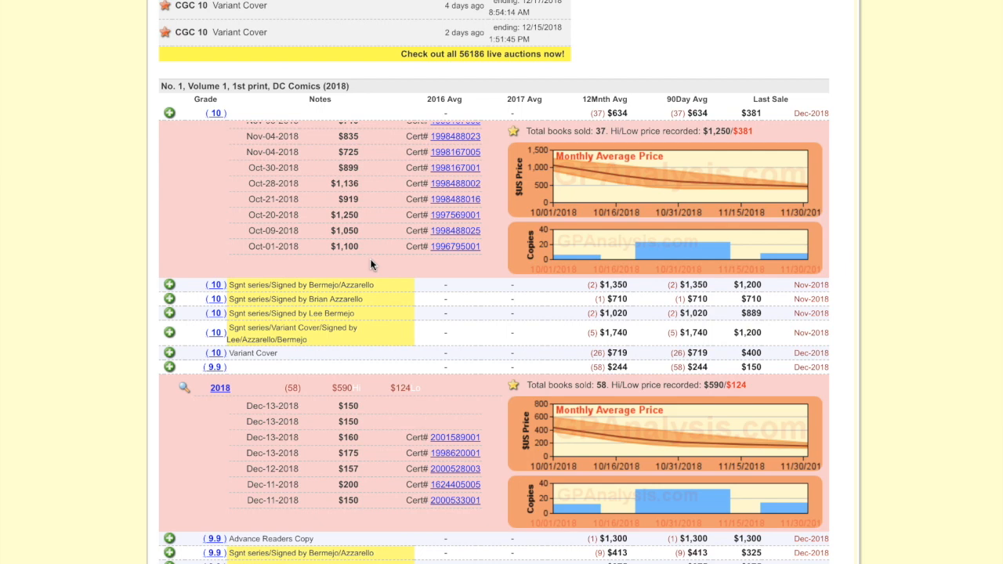
mouse_move(417, 348)
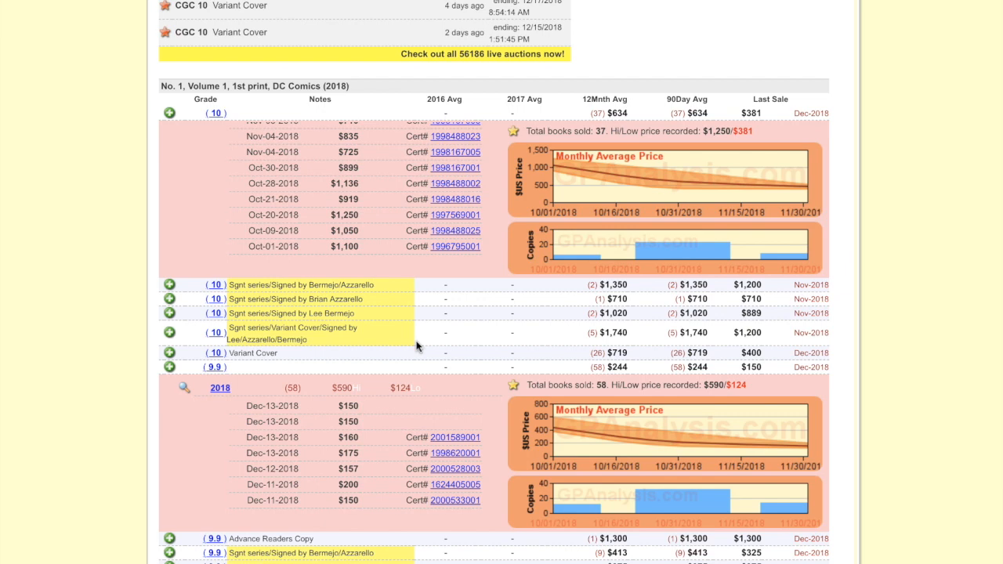
scroll("down", 3)
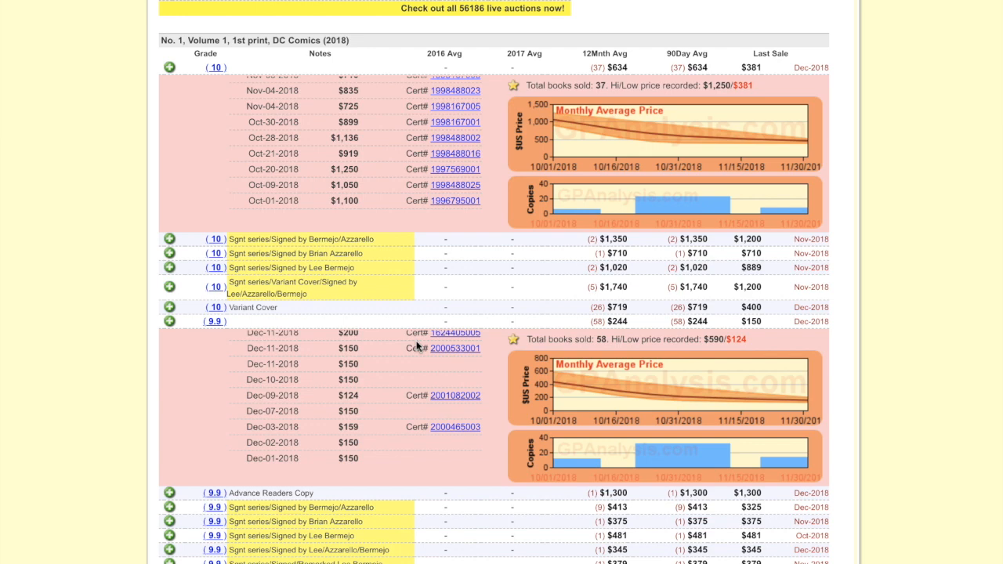
scroll("down", 3)
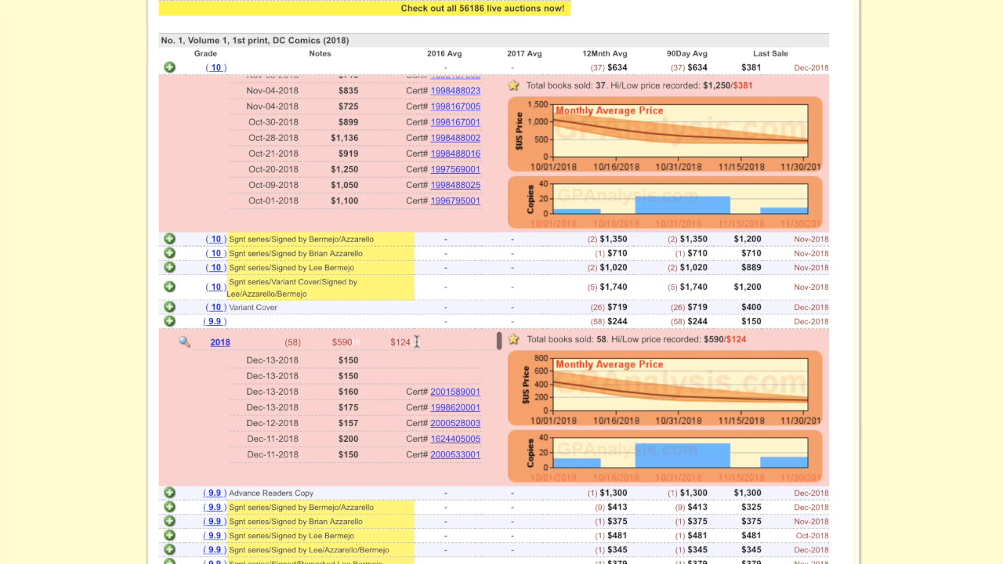
scroll("up", 3)
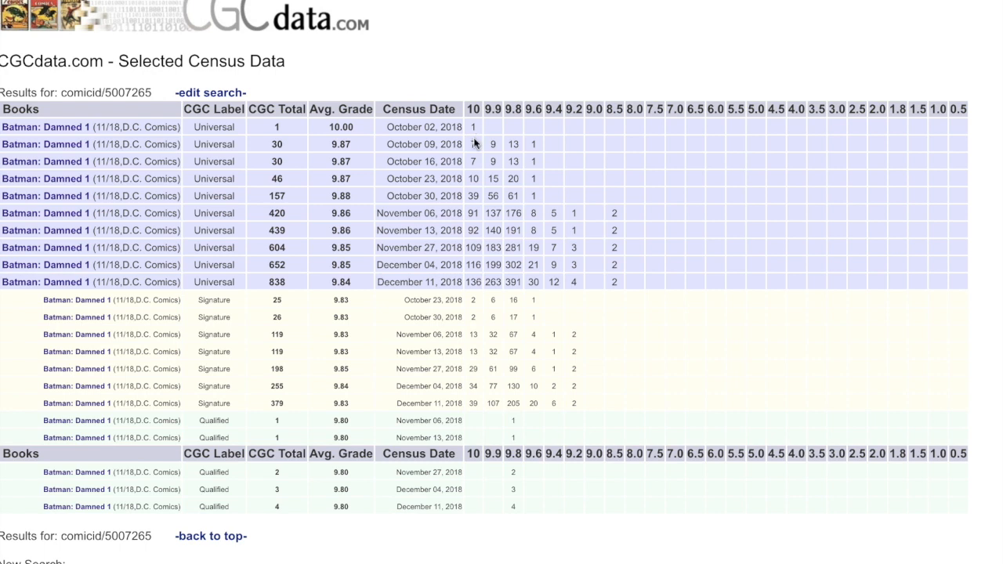
mouse_move(468, 204)
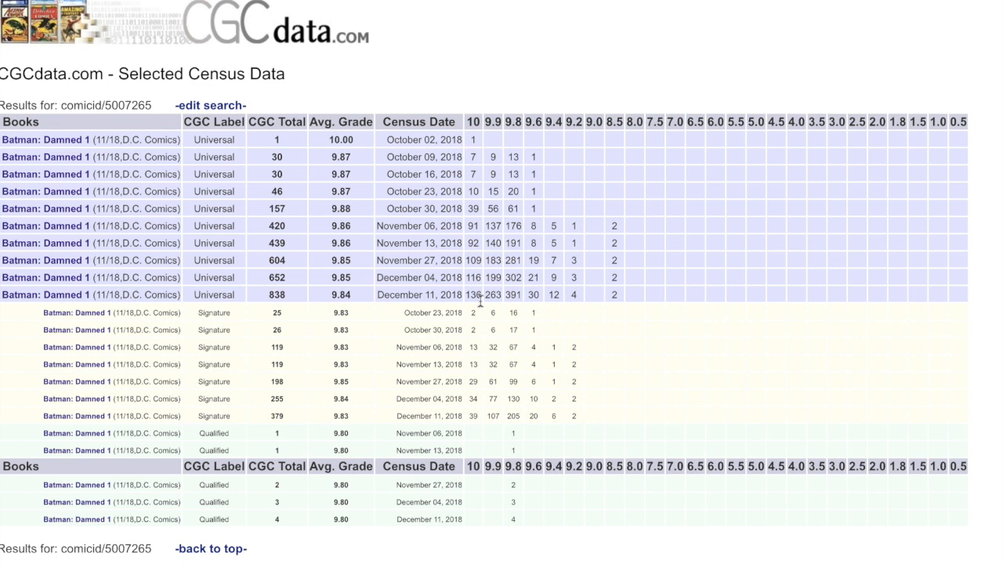
mouse_move(482, 304)
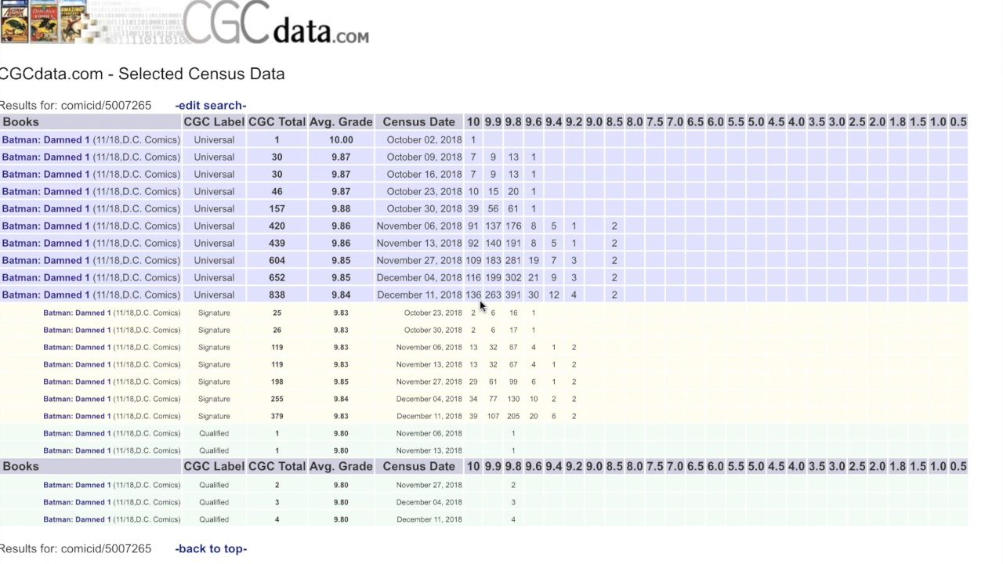
mouse_move(481, 305)
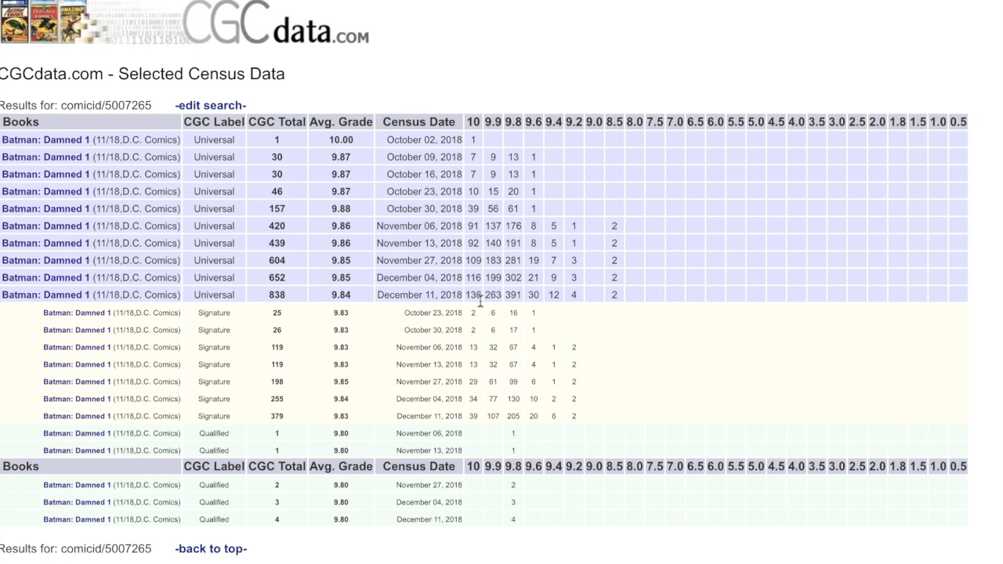
mouse_move(489, 85)
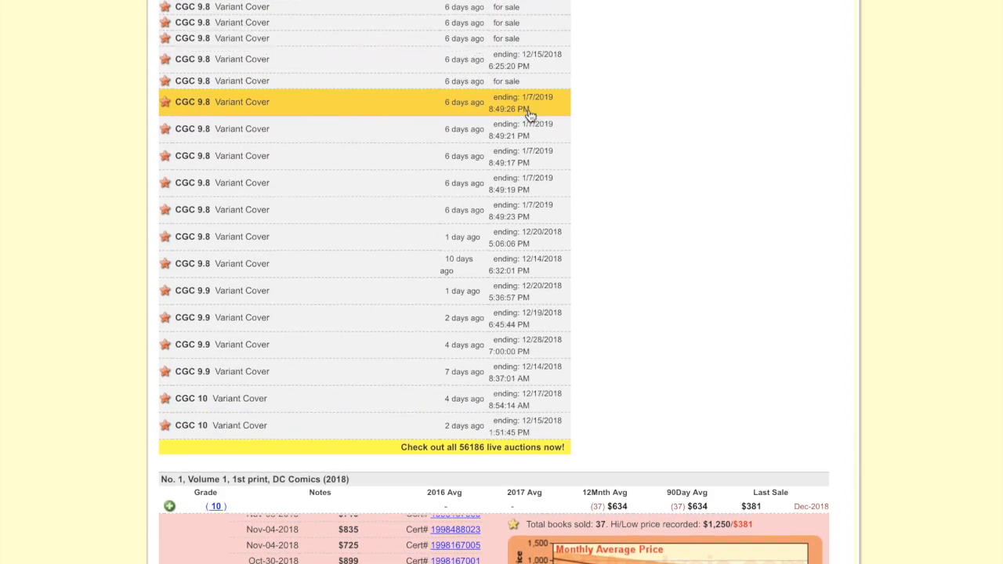
Scroll the live eBay auctions list through CGC 8.5–10 and signed variant listings and back to the 9.8–10 entries.
scroll("up", 3)
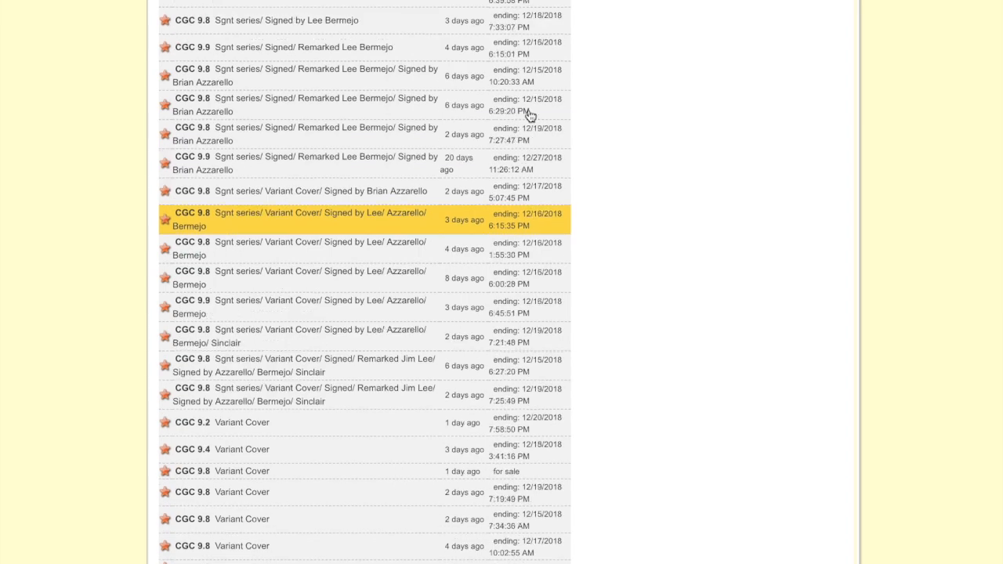
scroll("down", 3)
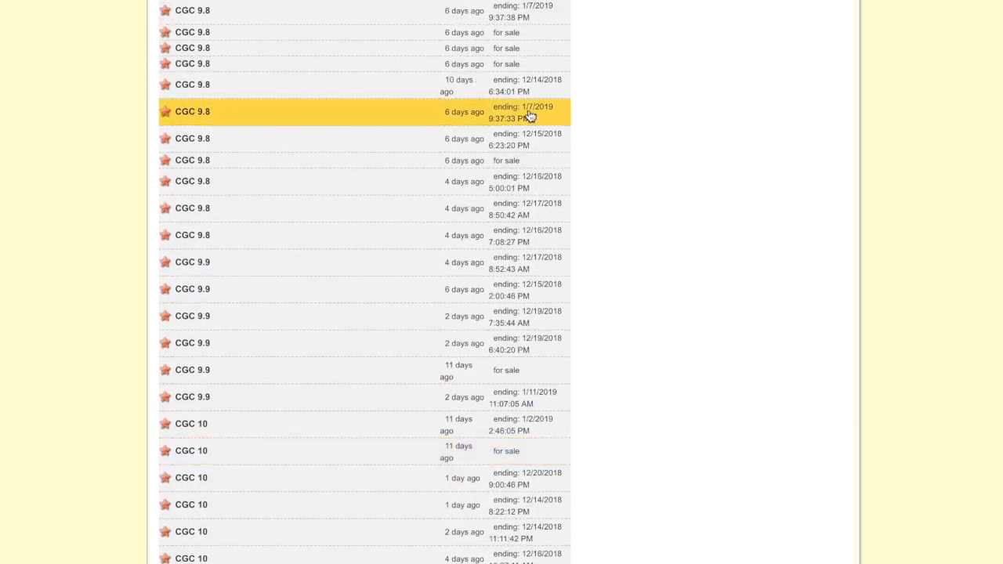
scroll("up", 3)
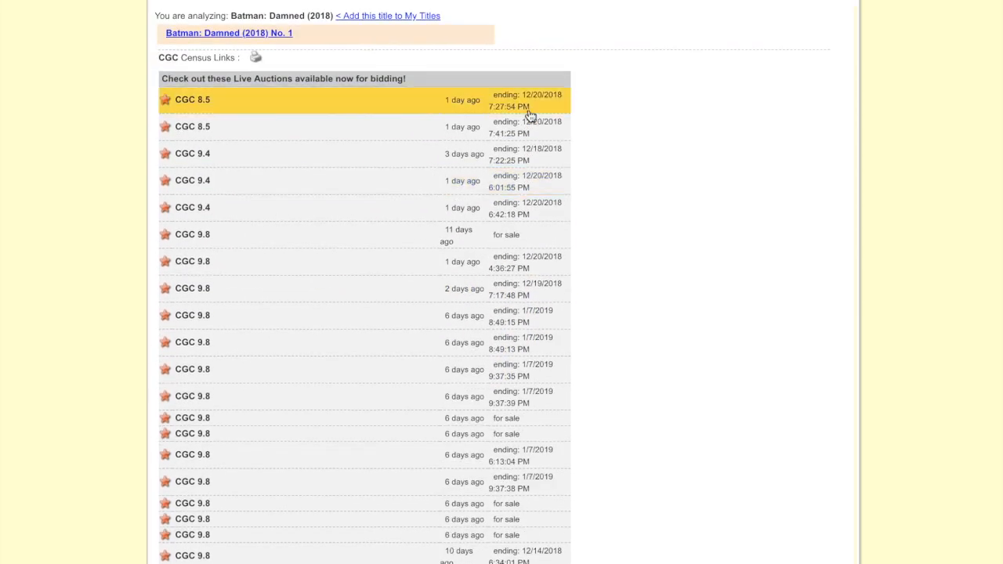
scroll("down", 3)
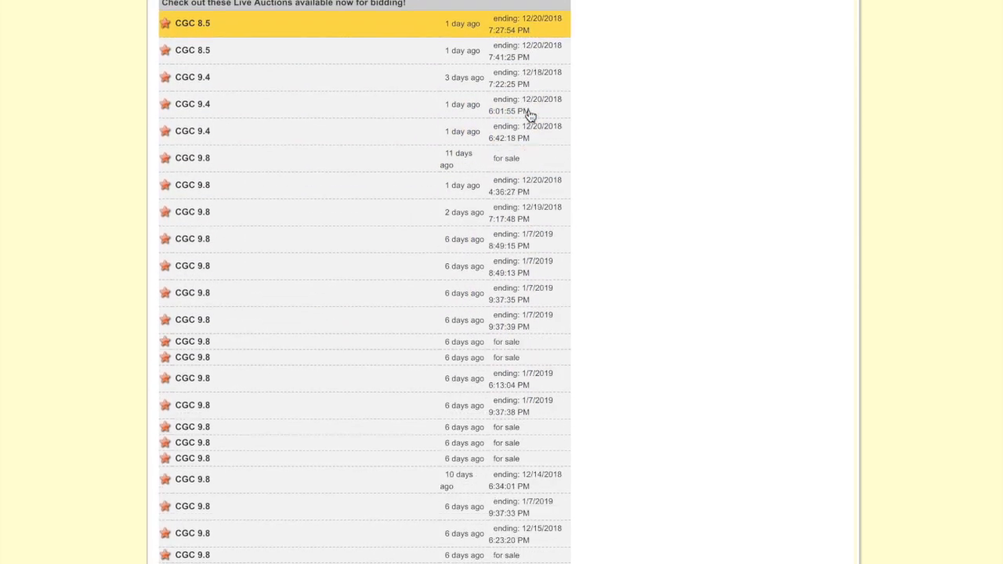
scroll("down", 3)
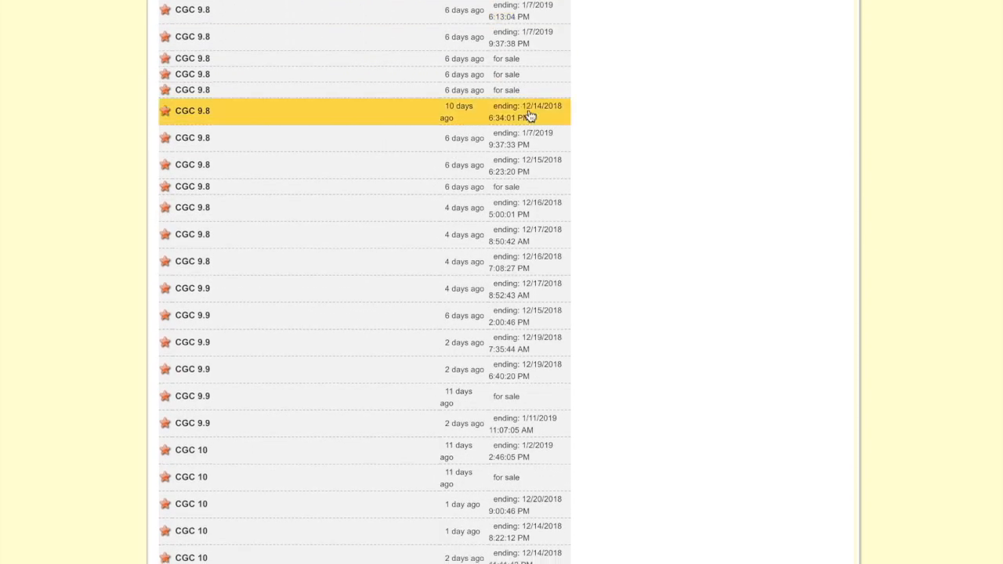
scroll("down", 3)
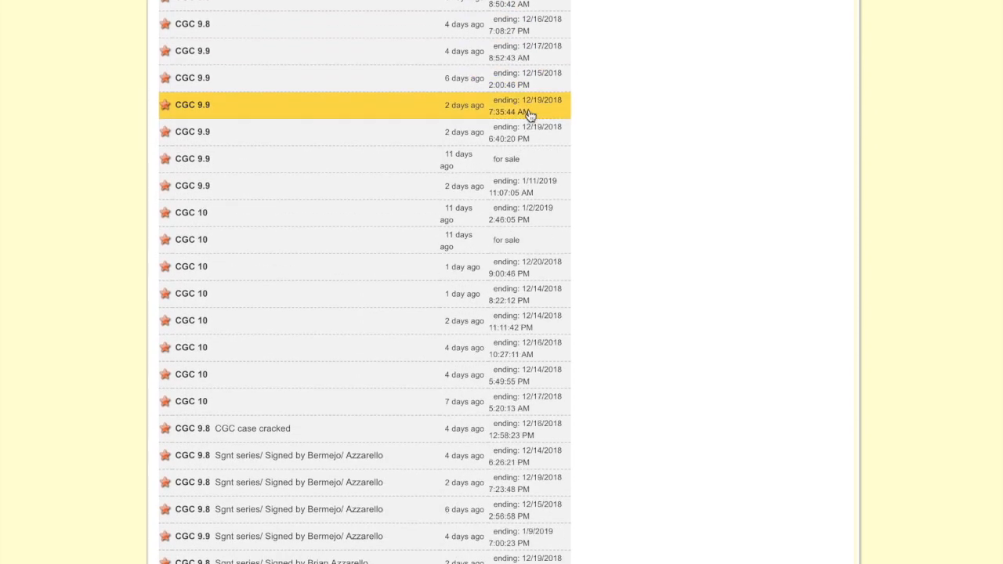
scroll("down", 3)
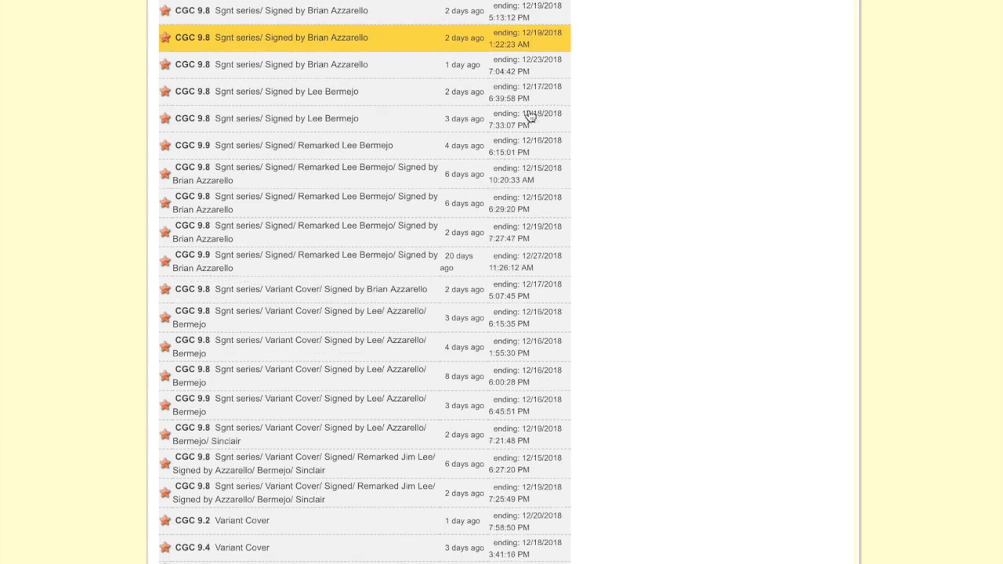
scroll("down", 3)
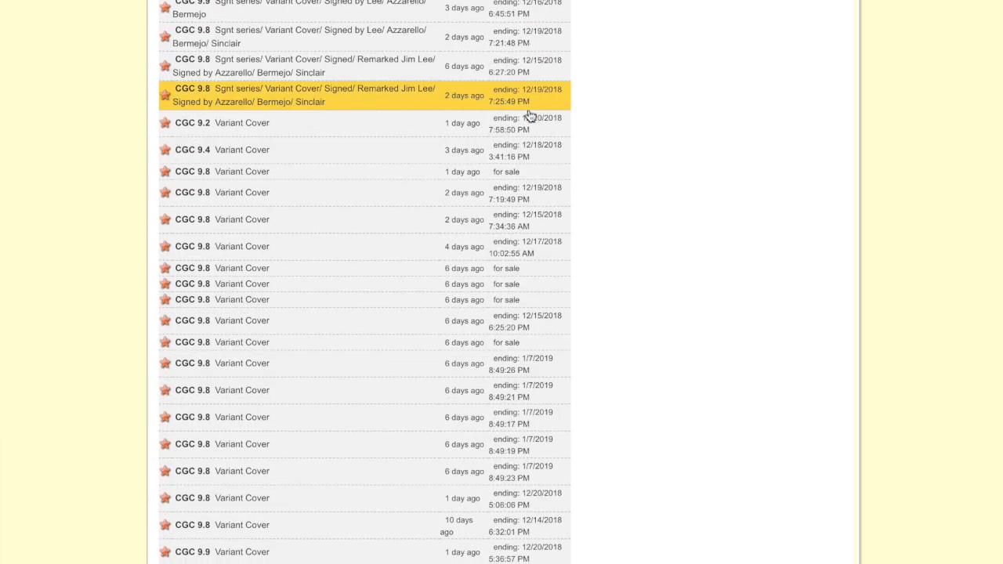
scroll("up", 3)
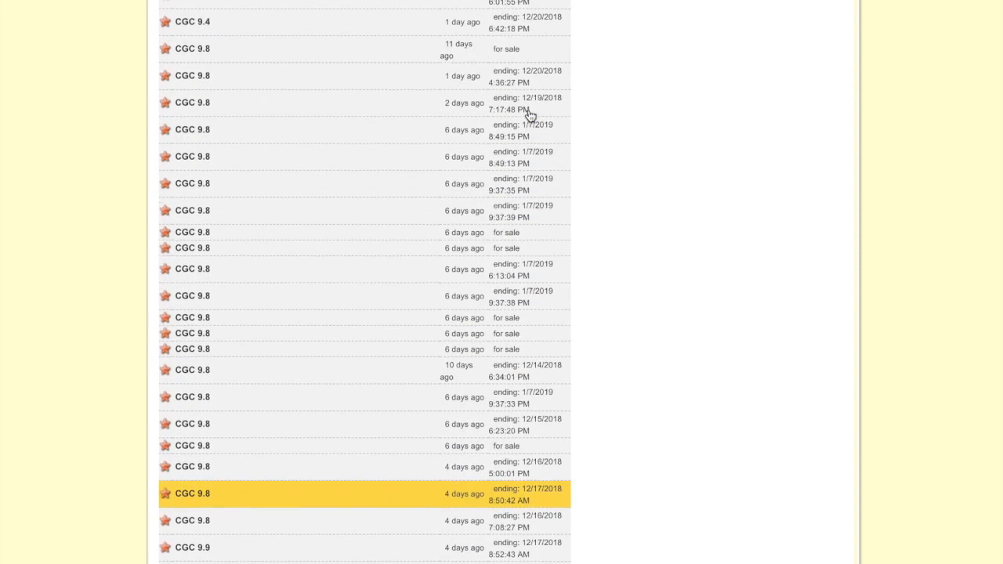
scroll("up", 3)
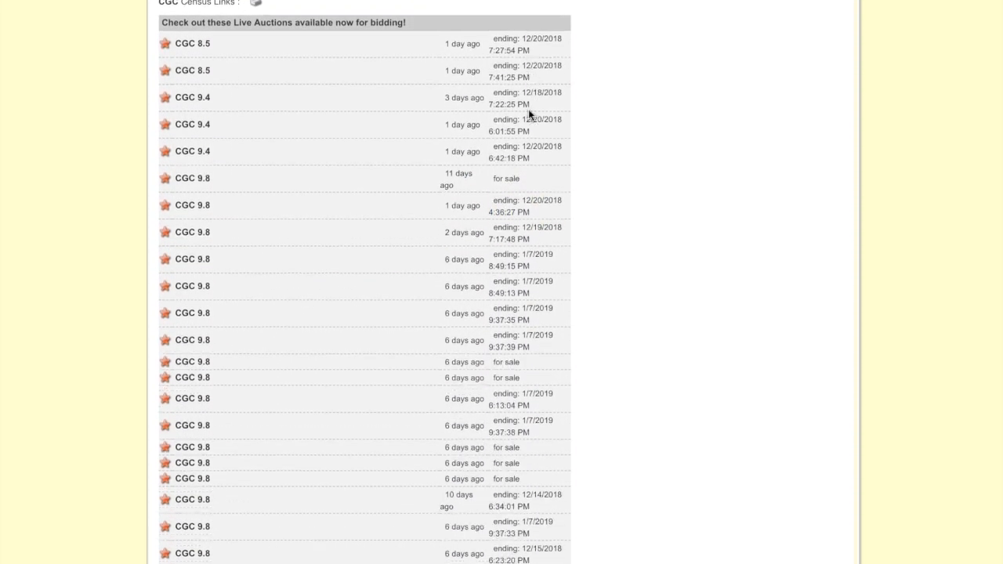
scroll("down", 3)
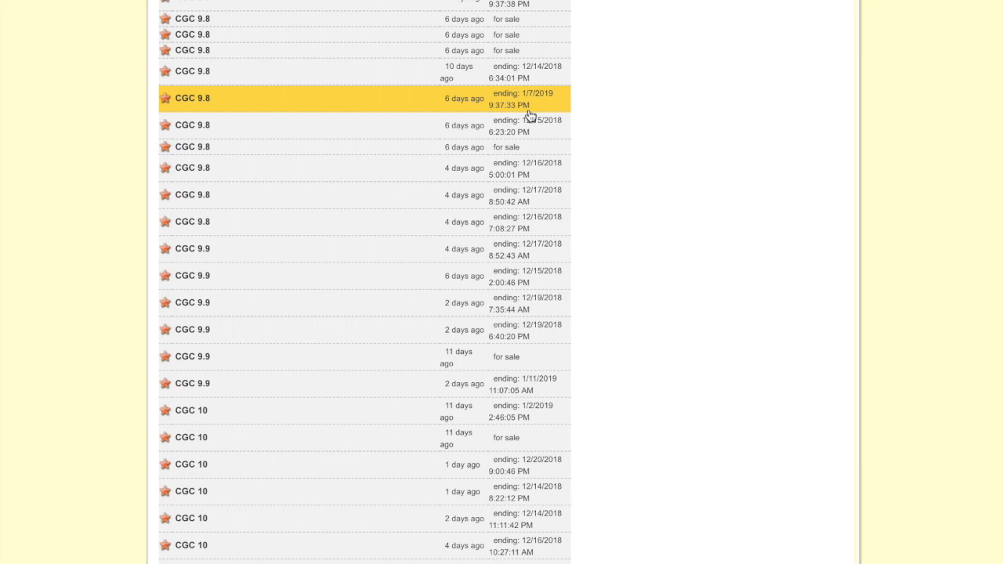
mouse_move(527, 116)
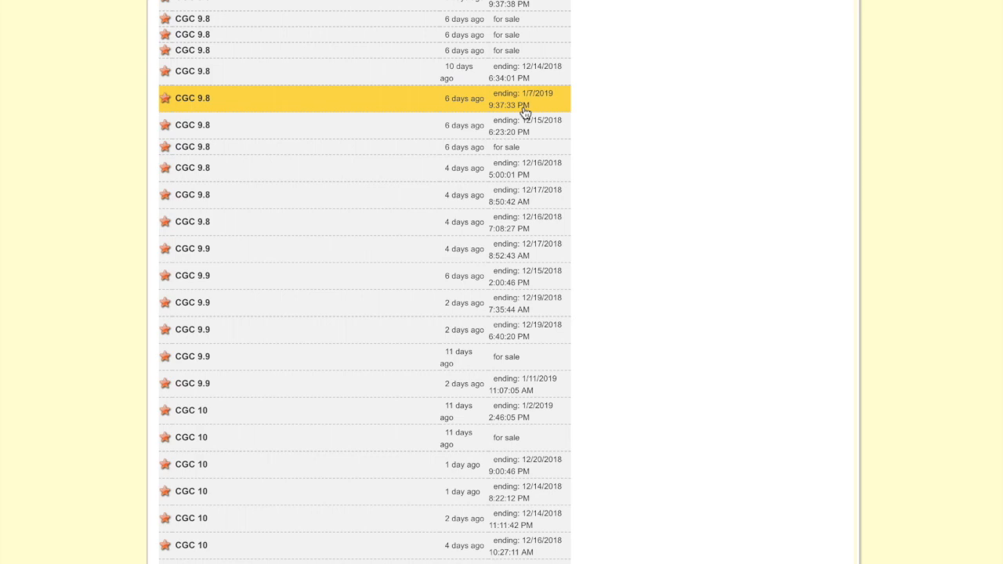
mouse_move(523, 97)
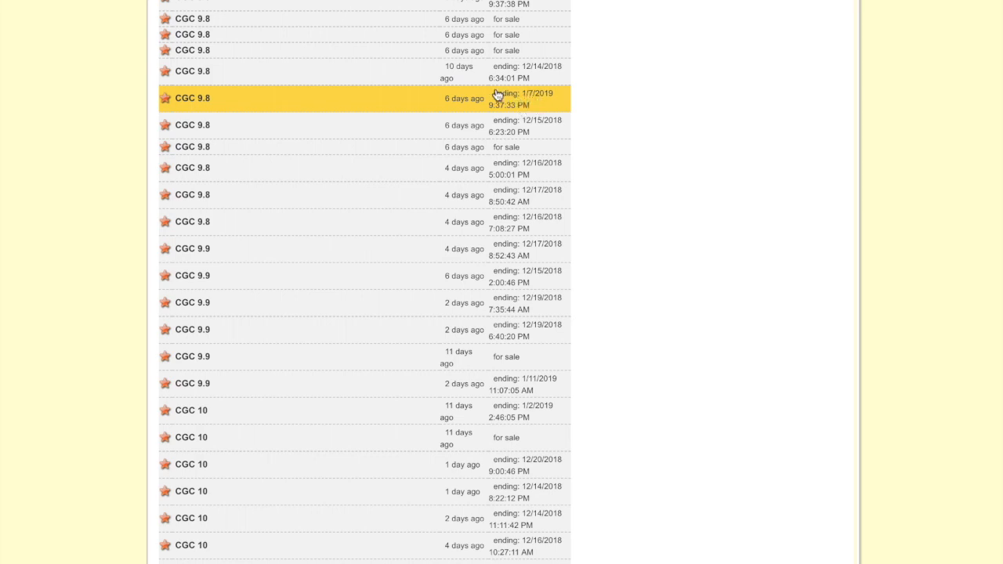